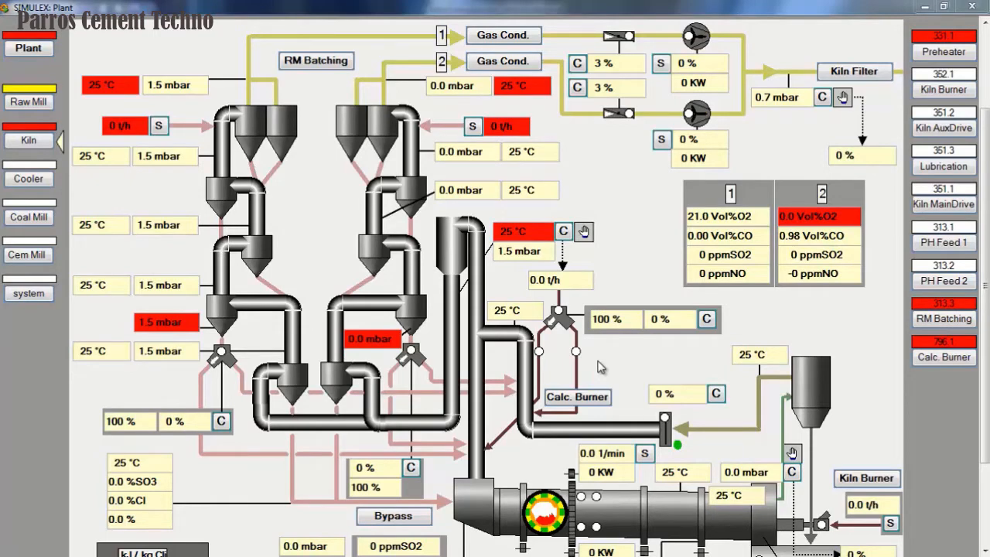
pyautogui.moveTo(596, 362)
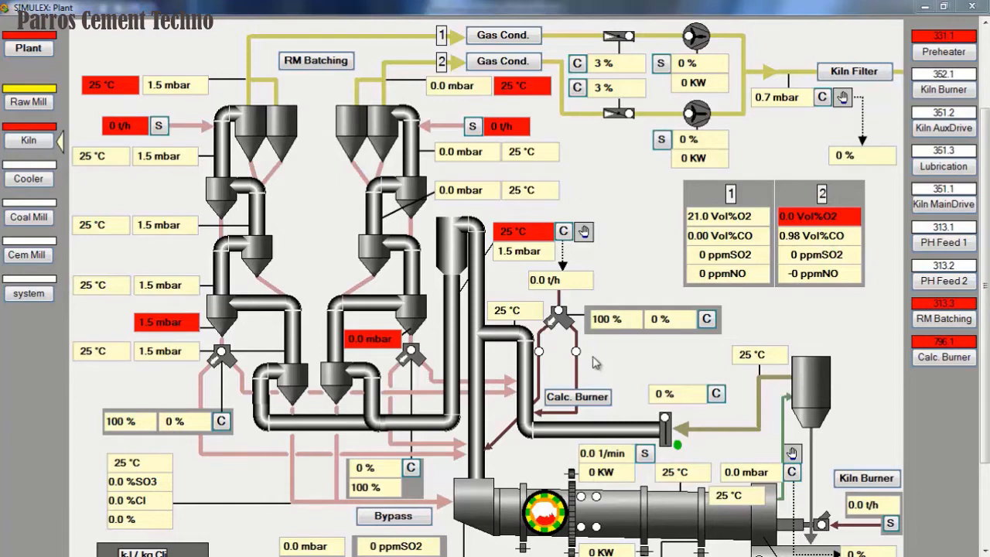
pyautogui.moveTo(607, 362)
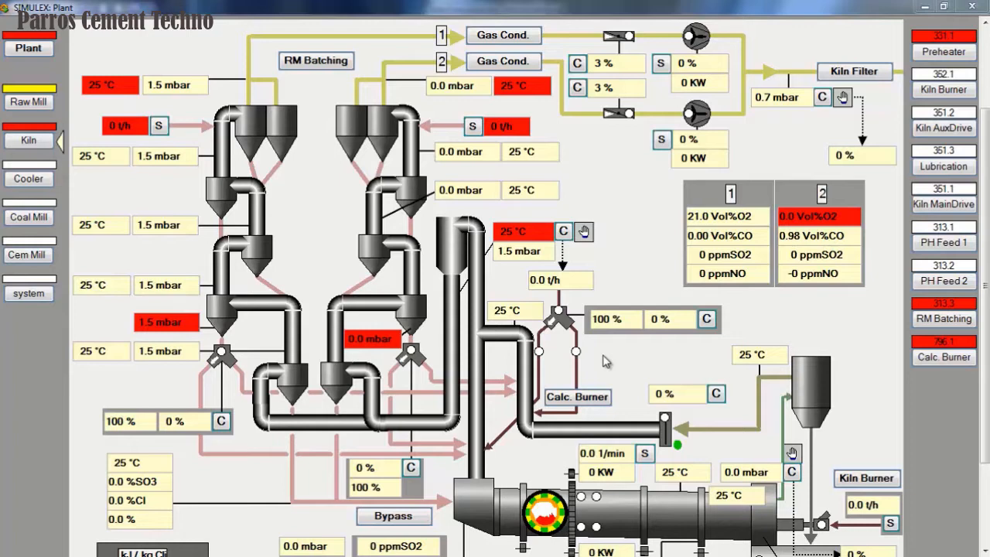
pyautogui.moveTo(304, 223)
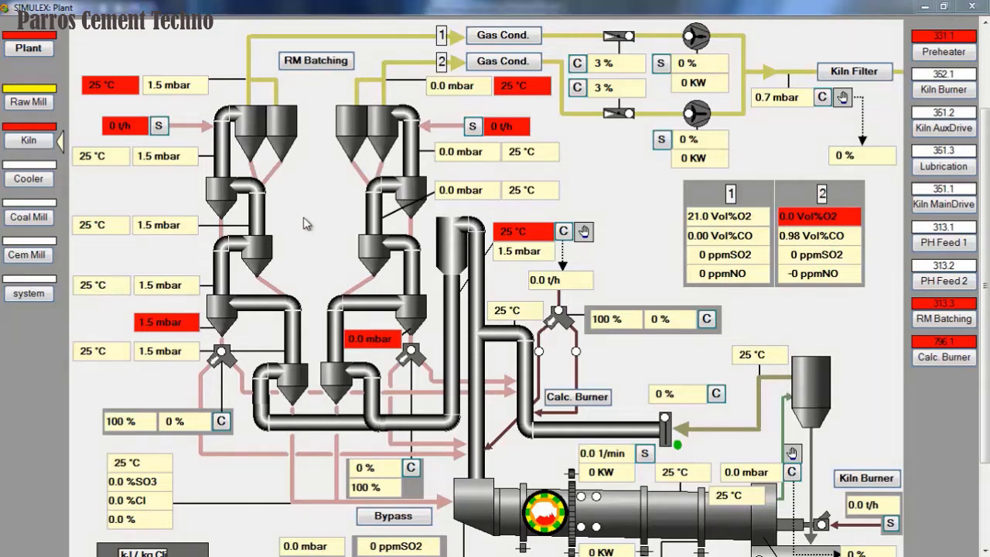
pyautogui.moveTo(259, 147)
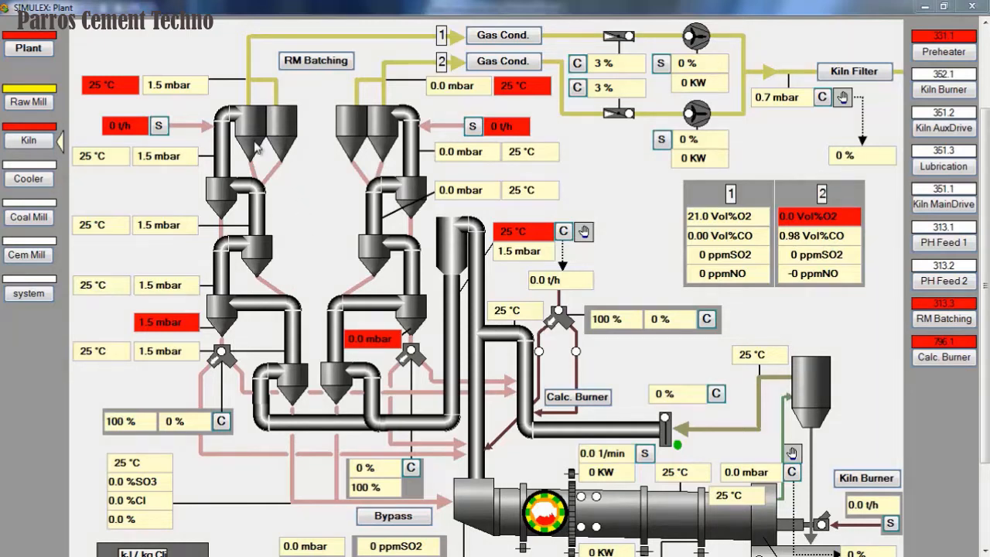
pyautogui.moveTo(315, 320)
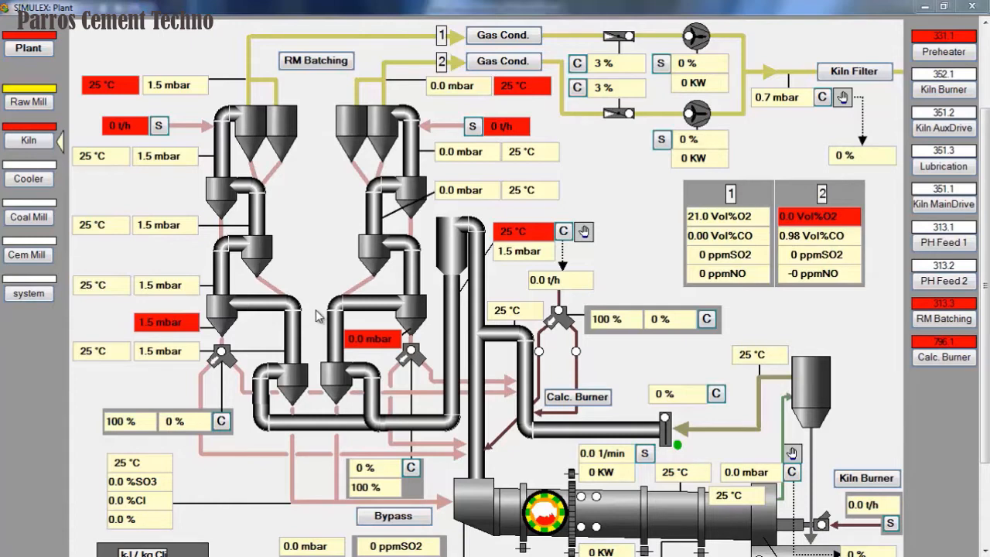
pyautogui.moveTo(311, 299)
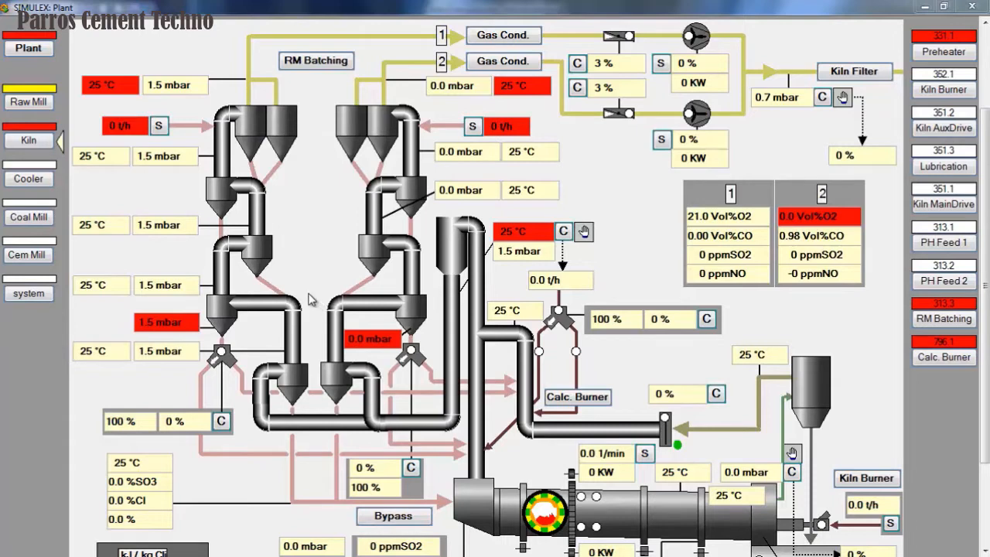
pyautogui.moveTo(735, 227)
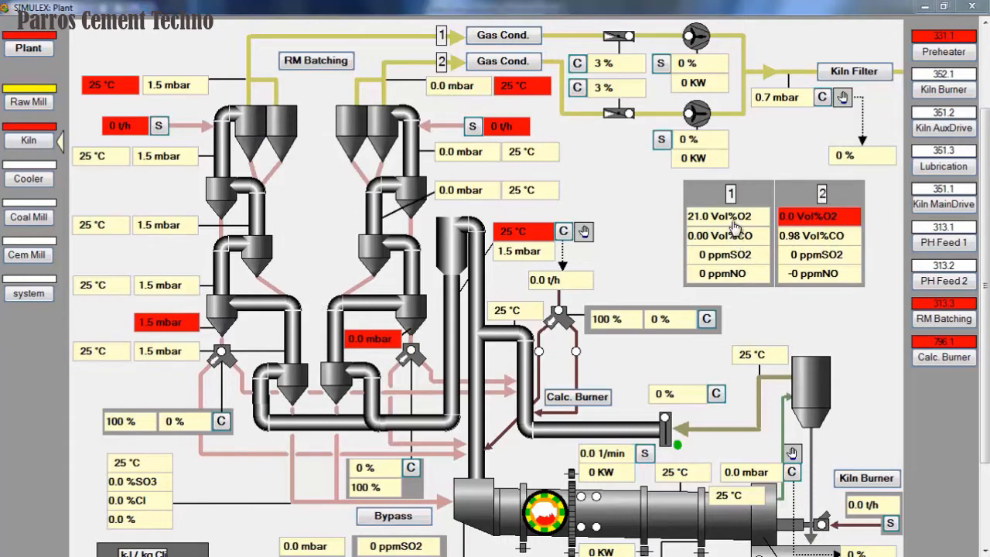
pyautogui.moveTo(755, 236)
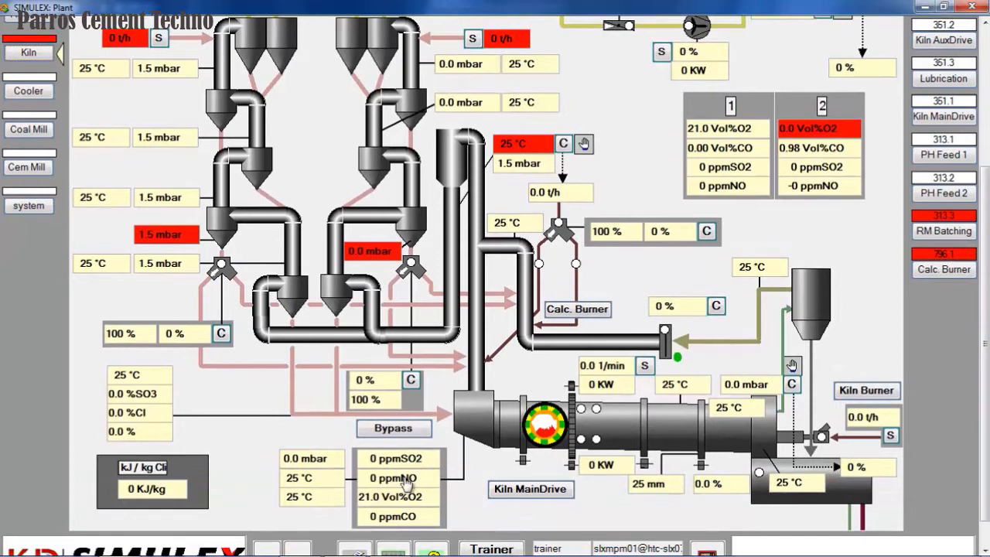
pyautogui.moveTo(410, 527)
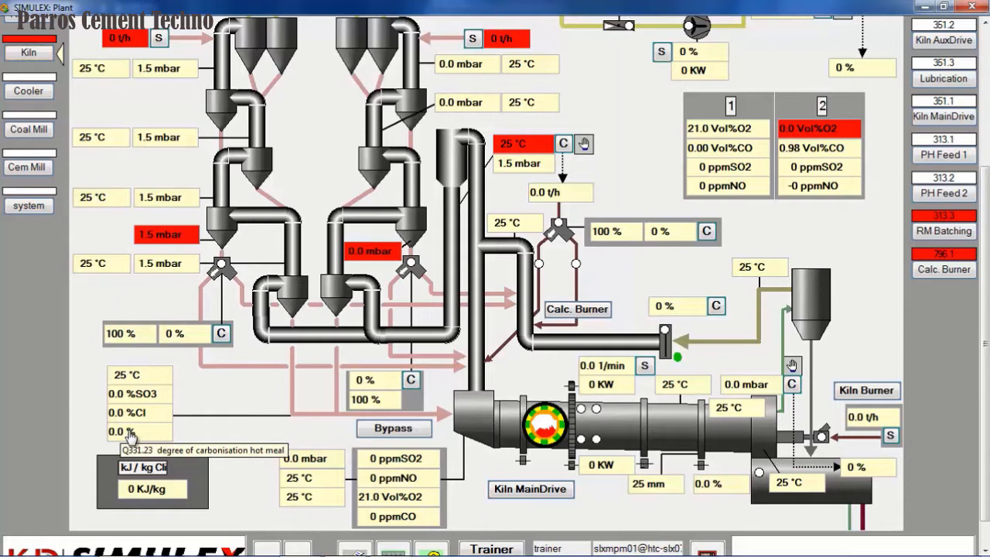
pyautogui.moveTo(306, 278)
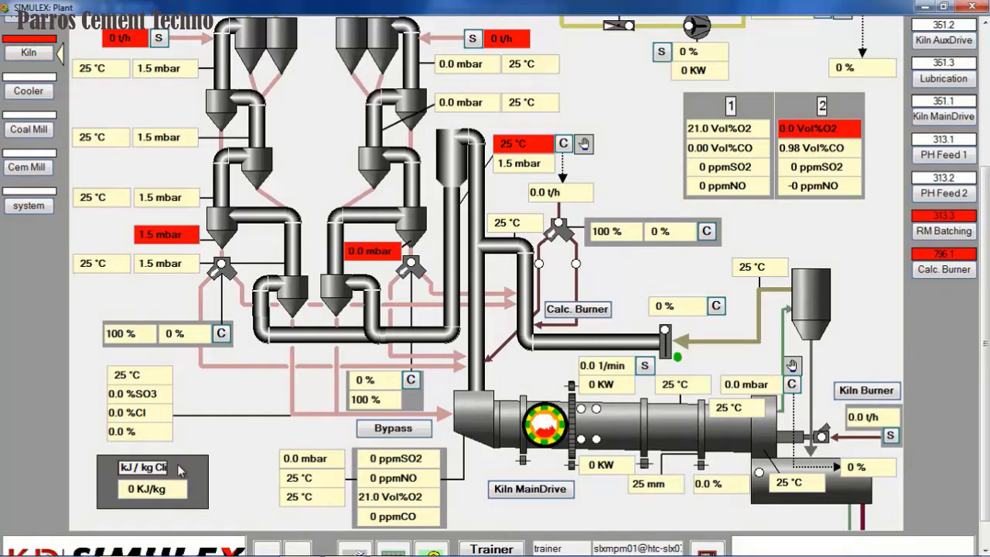
pyautogui.moveTo(145, 495)
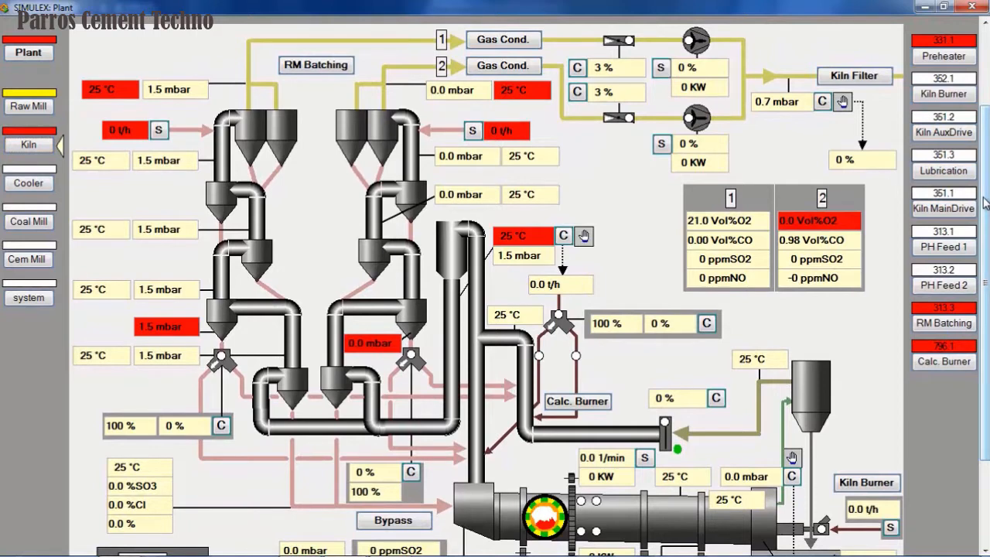
pyautogui.moveTo(459, 244)
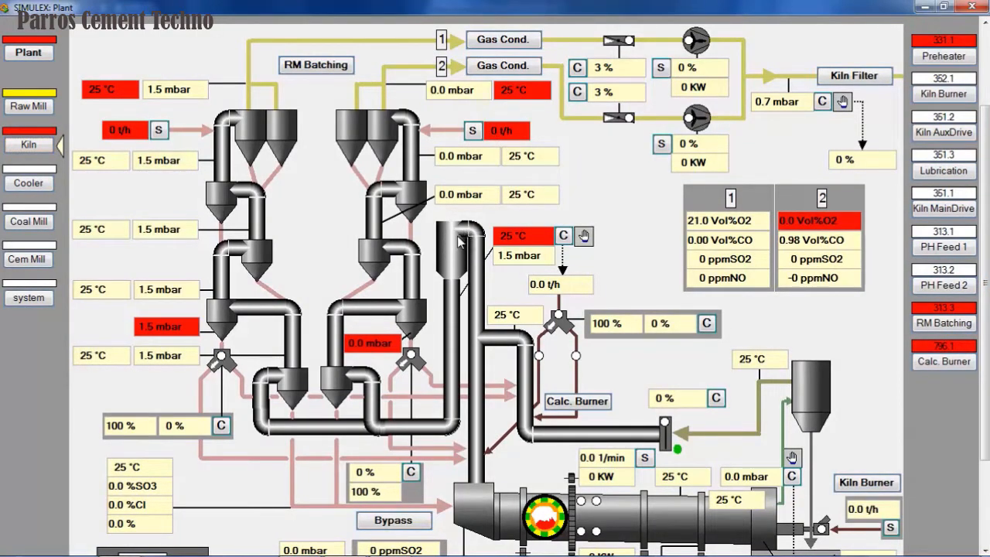
pyautogui.moveTo(511, 415)
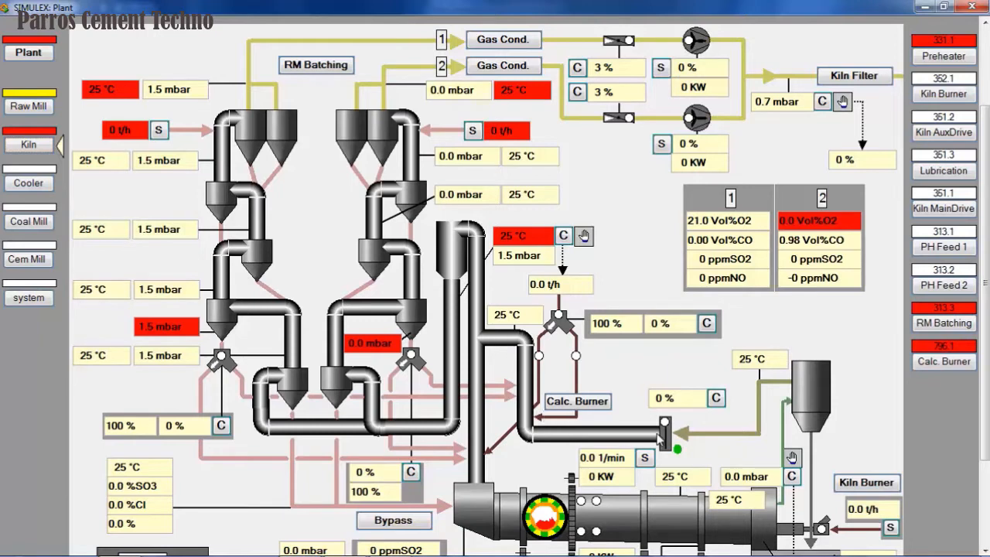
pyautogui.moveTo(563, 254)
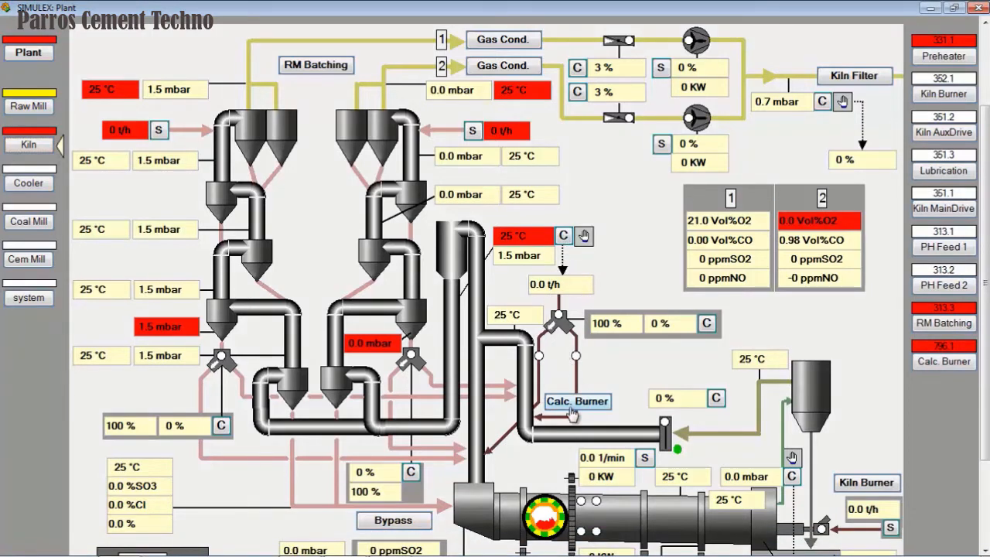
pyautogui.moveTo(412, 284)
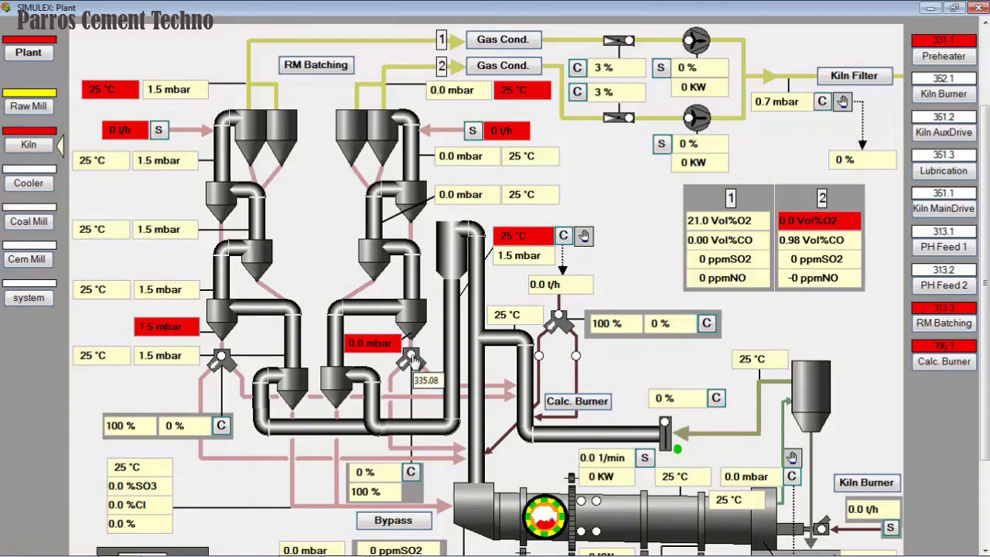
pyautogui.moveTo(392, 457)
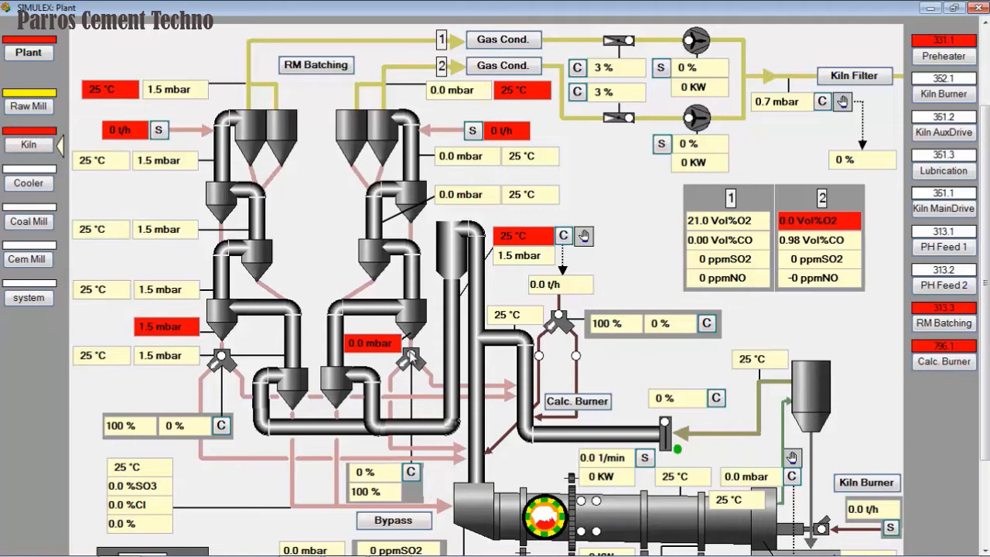
pyautogui.moveTo(513, 395)
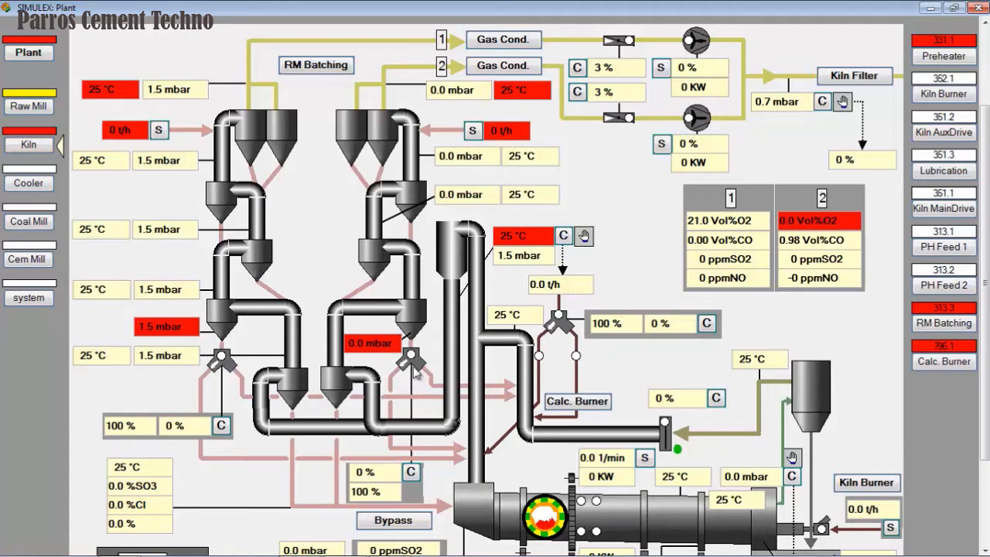
pyautogui.moveTo(316, 65)
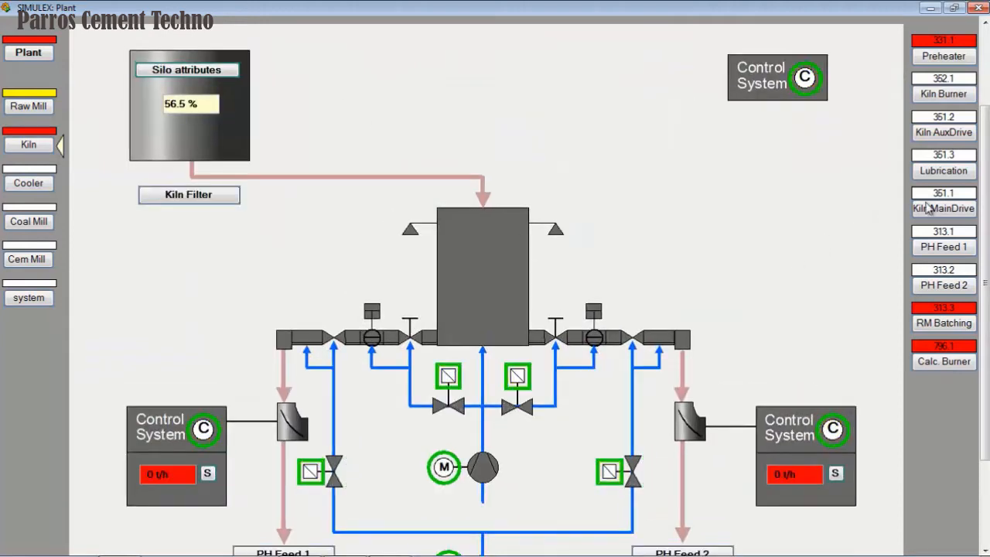
# Scroll down the Kiln page toward the kiln filter area
pyautogui.scroll(-3)
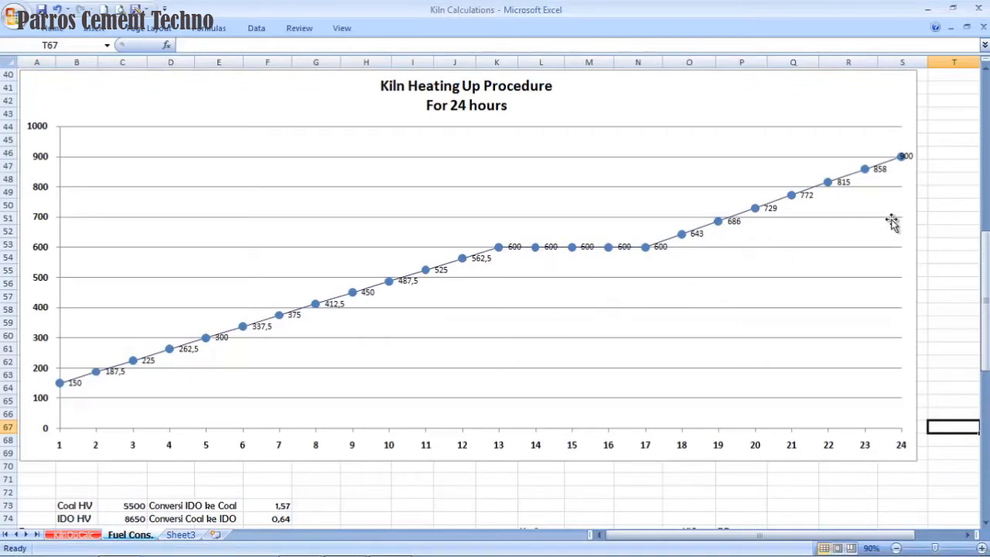
pyautogui.moveTo(488, 116)
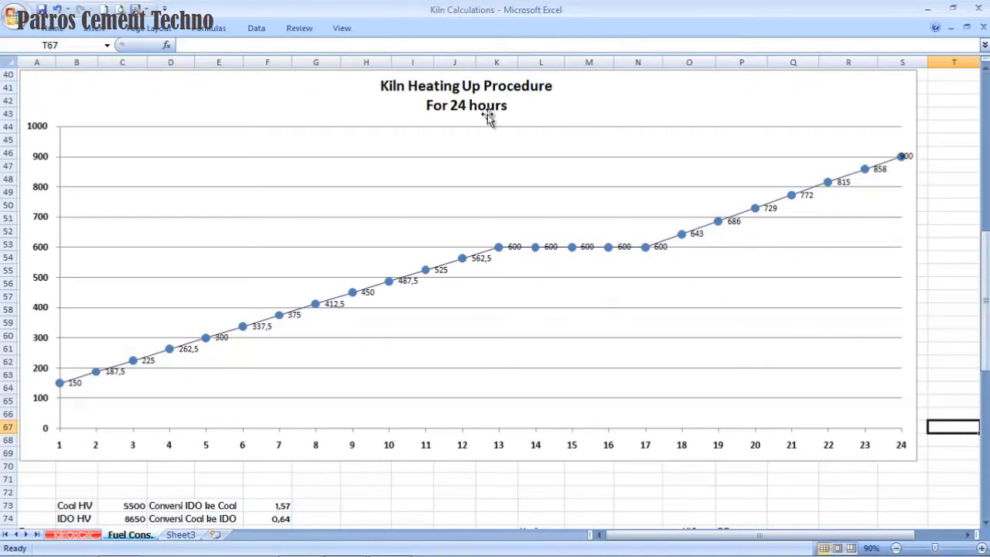
pyautogui.moveTo(99, 388)
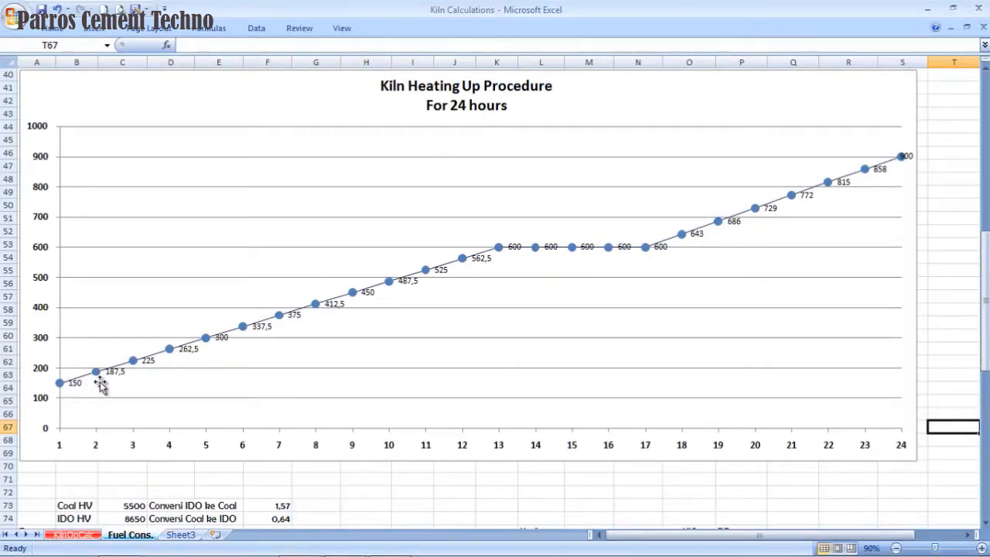
pyautogui.moveTo(107, 389)
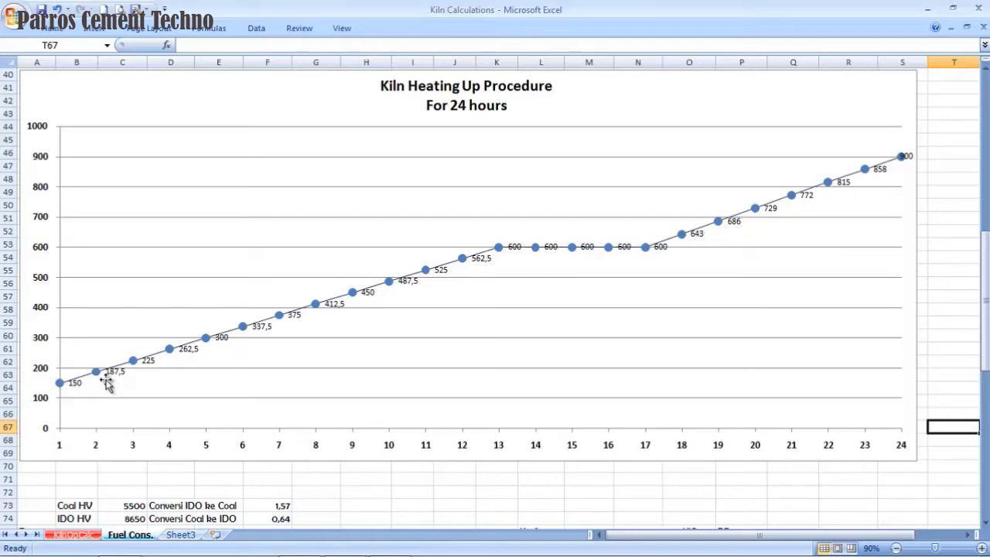
pyautogui.moveTo(116, 397)
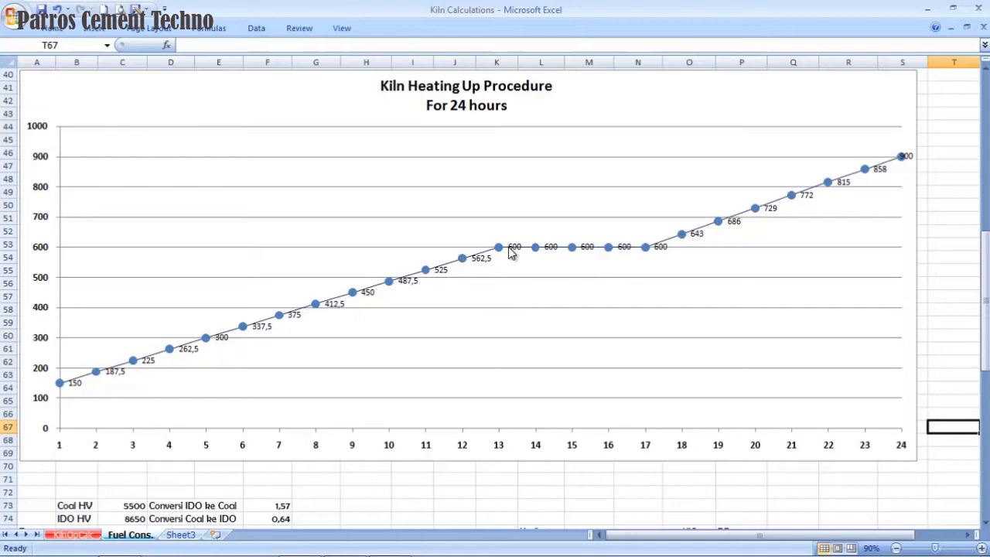
pyautogui.moveTo(561, 261)
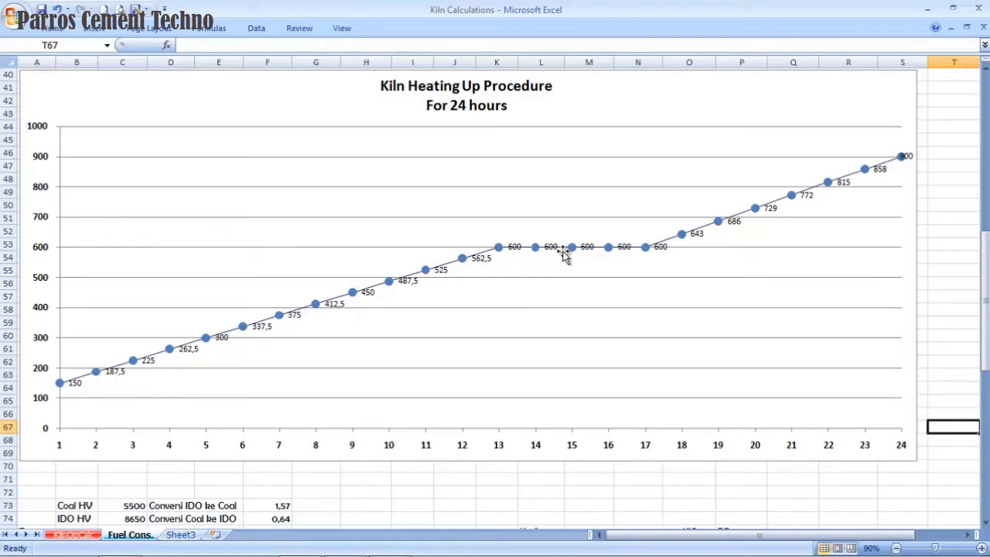
pyautogui.moveTo(645, 259)
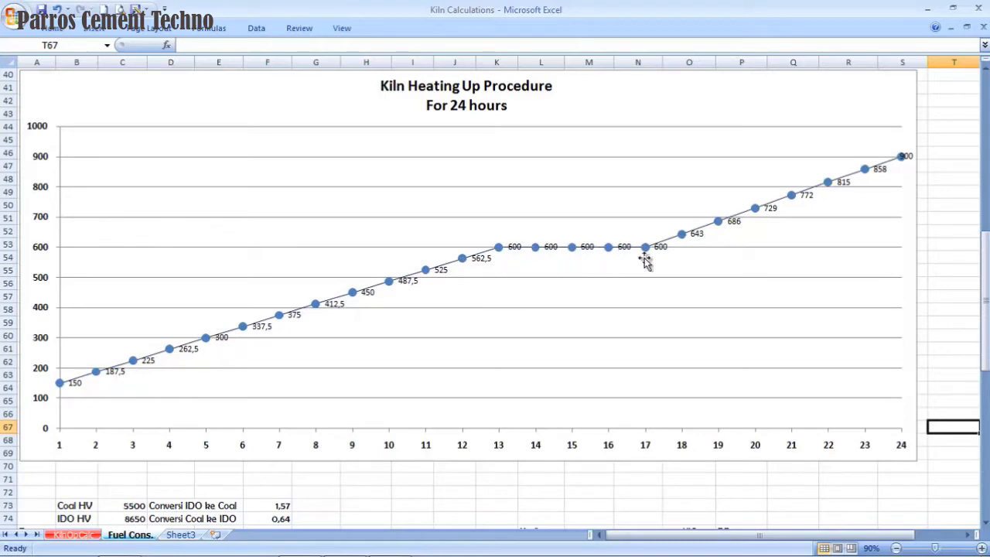
pyautogui.moveTo(644, 259)
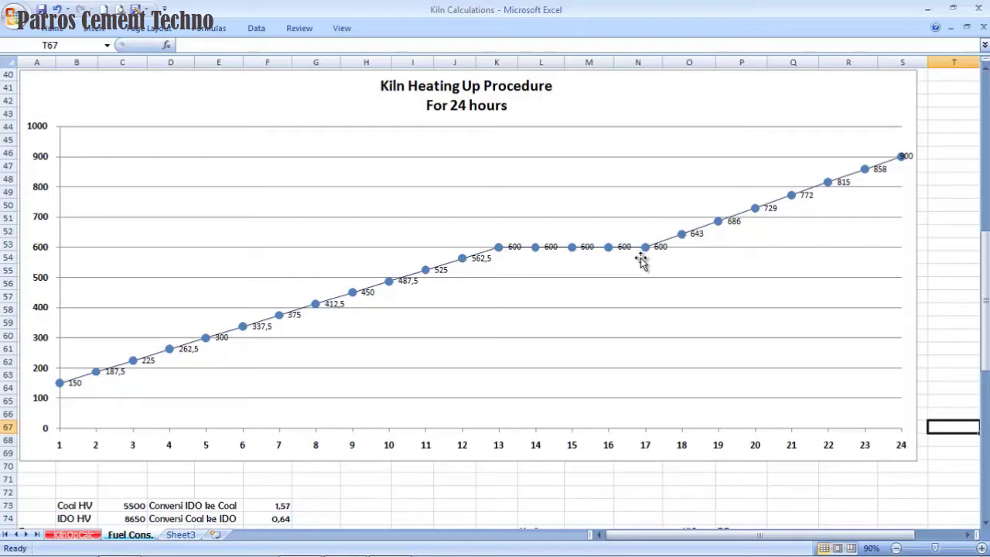
pyautogui.moveTo(502, 257)
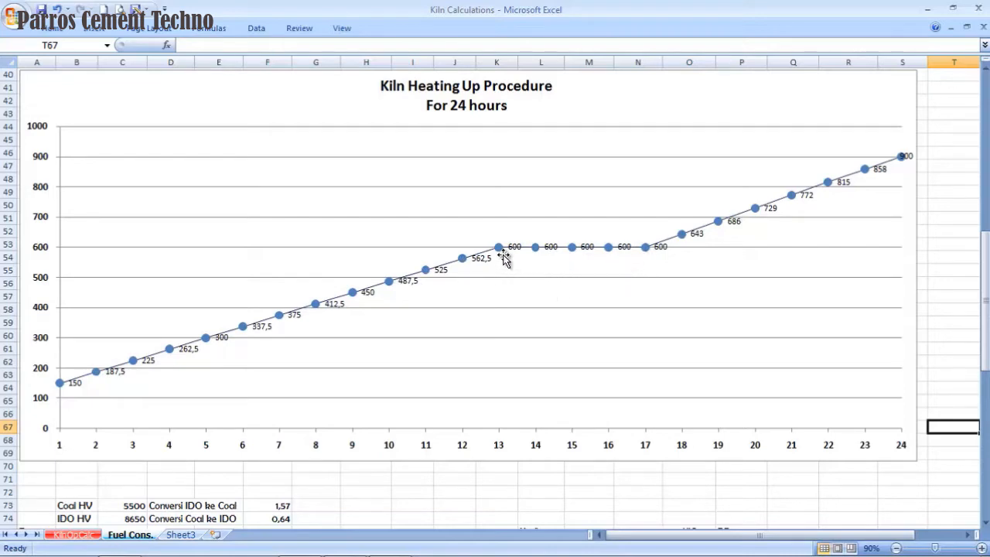
pyautogui.moveTo(538, 259)
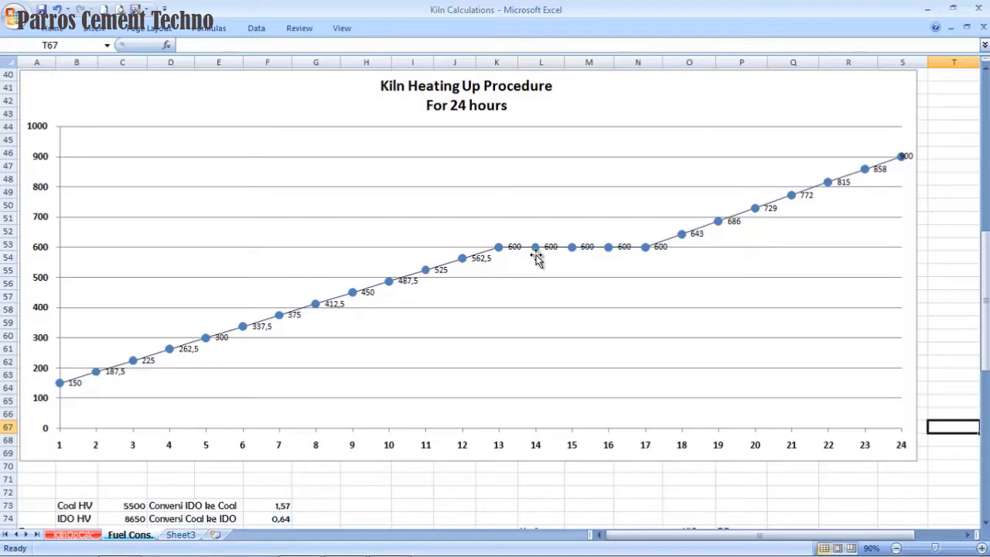
pyautogui.moveTo(612, 257)
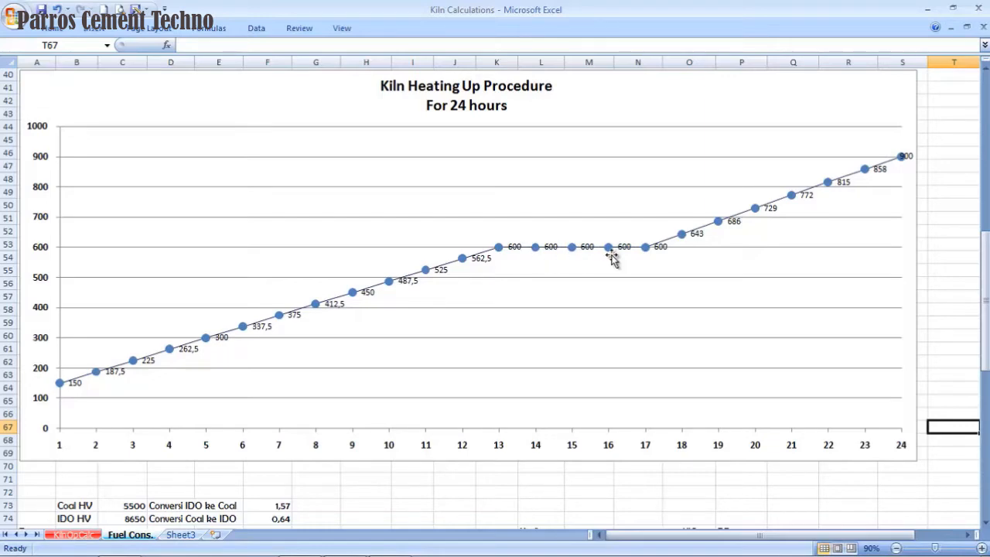
pyautogui.moveTo(648, 246)
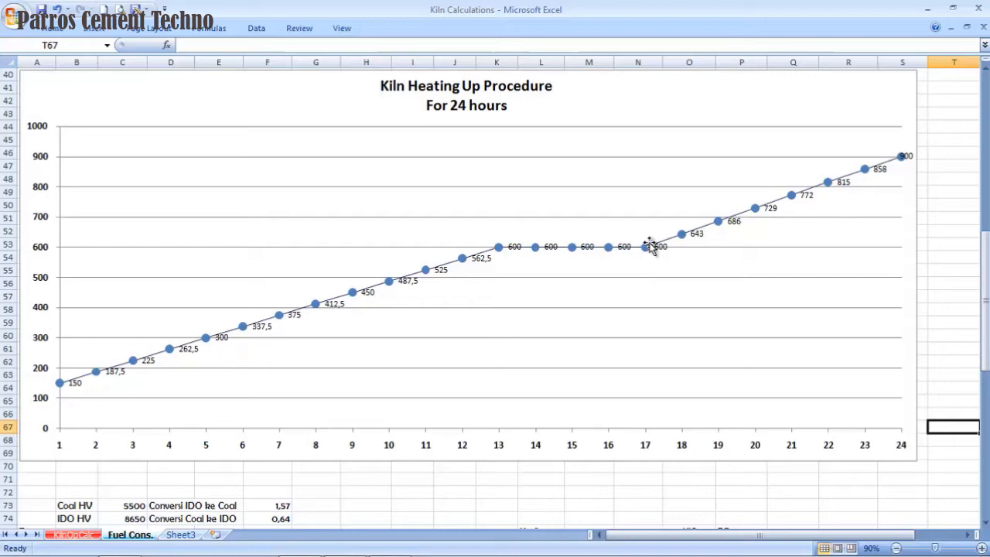
pyautogui.moveTo(647, 442)
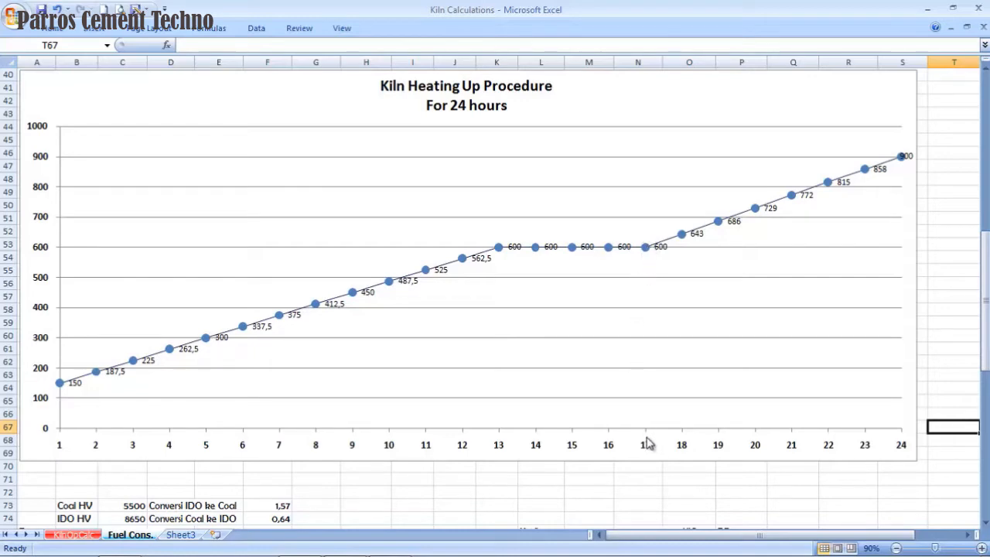
pyautogui.moveTo(687, 242)
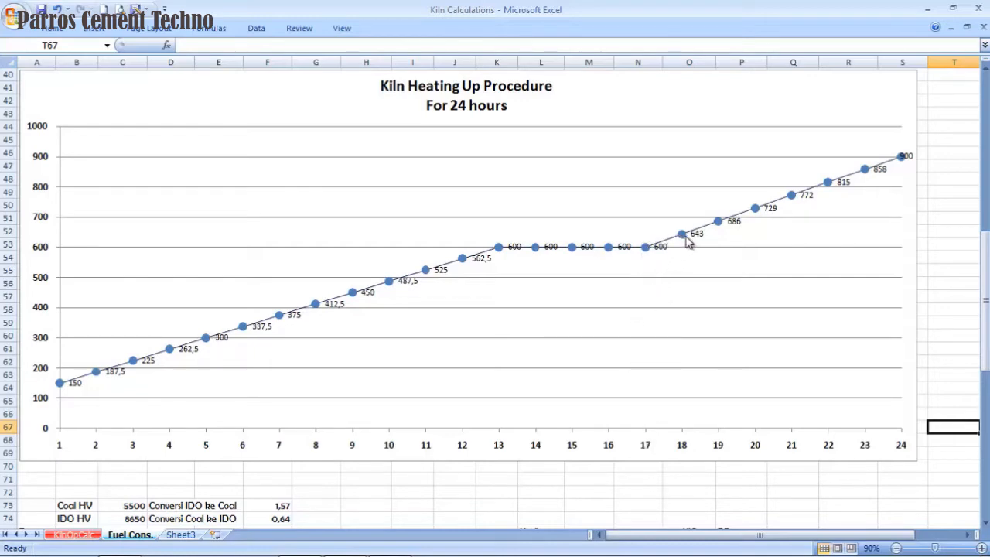
pyautogui.moveTo(885, 156)
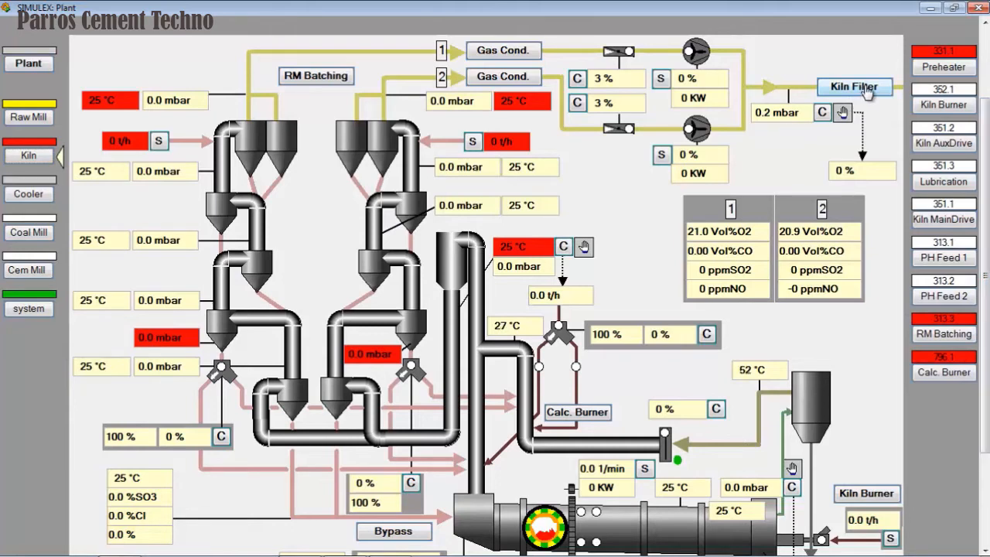
pyautogui.moveTo(855, 91)
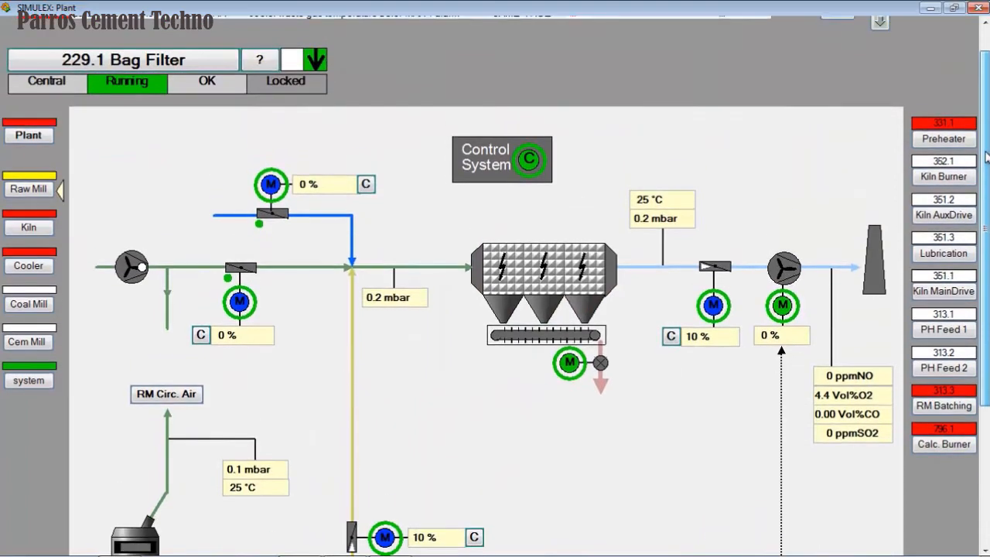
pyautogui.moveTo(673, 336)
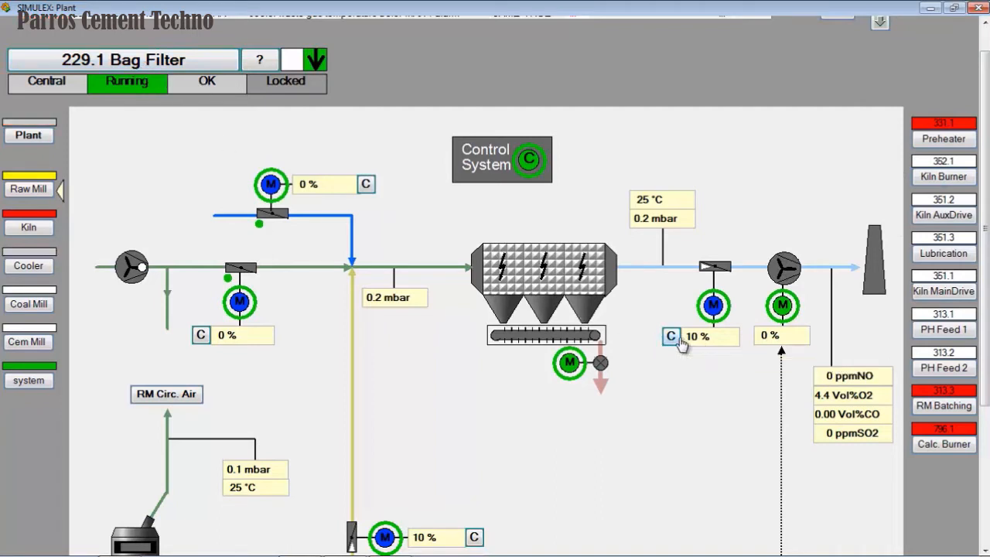
pyautogui.moveTo(671, 339)
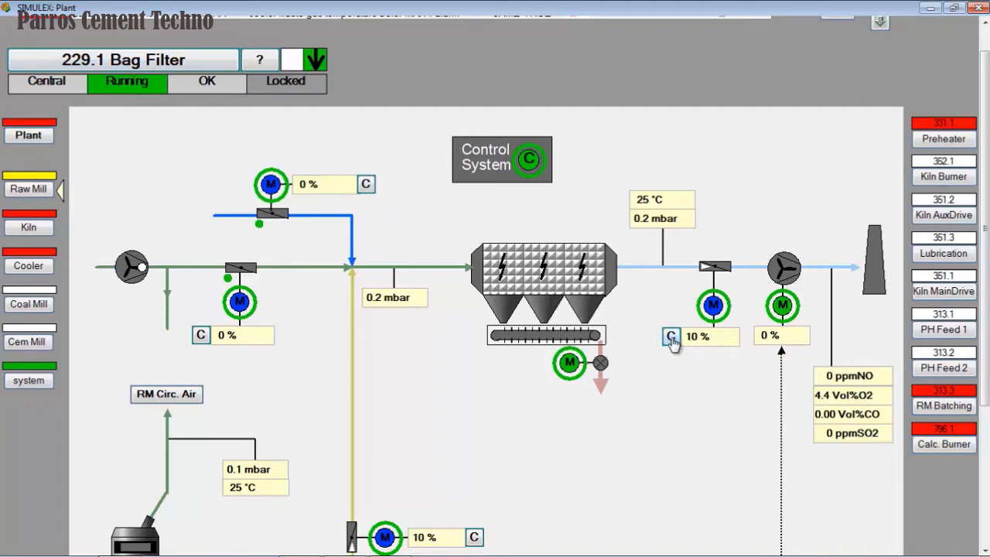
# Open the positioner faceplate for bag filter outlet damper G229.07
pyautogui.click(670, 336)
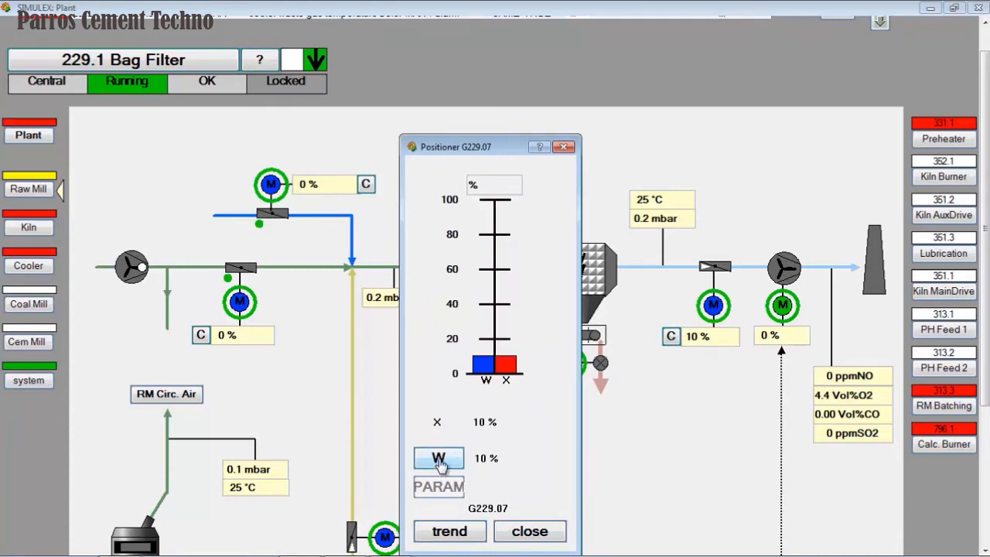
# Enter a 50% setpoint for damper G229.07 and close its positioner
pyautogui.click(440, 458)
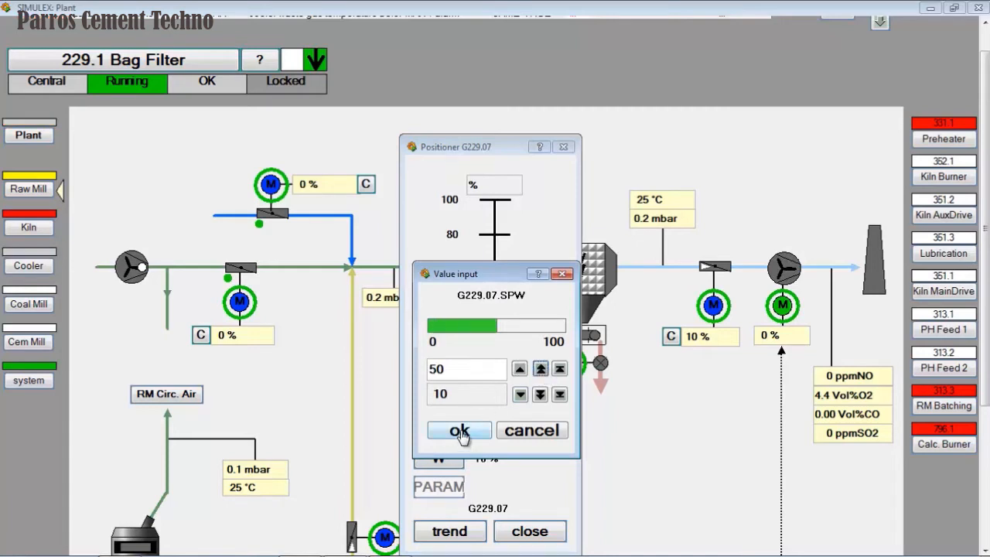
pyautogui.click(458, 430)
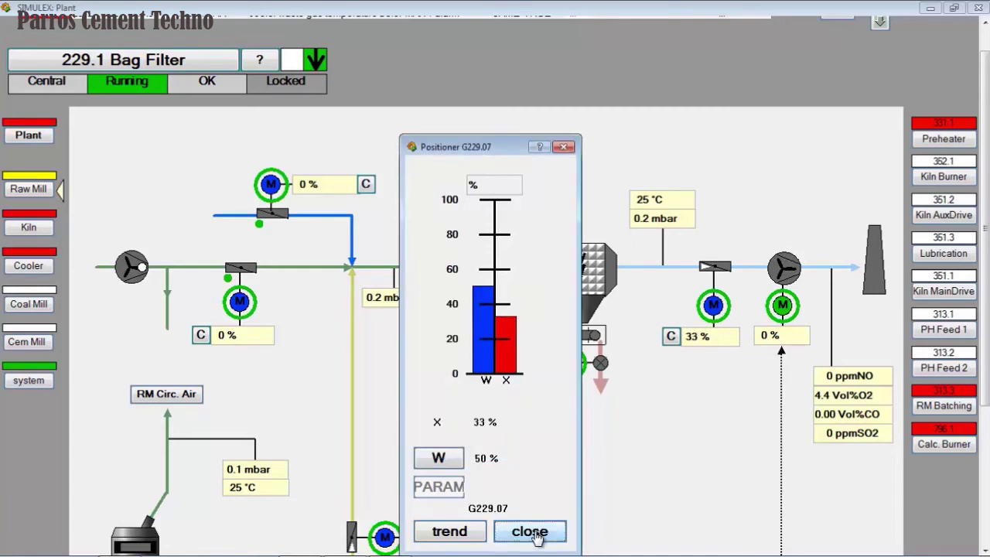
pyautogui.click(539, 532)
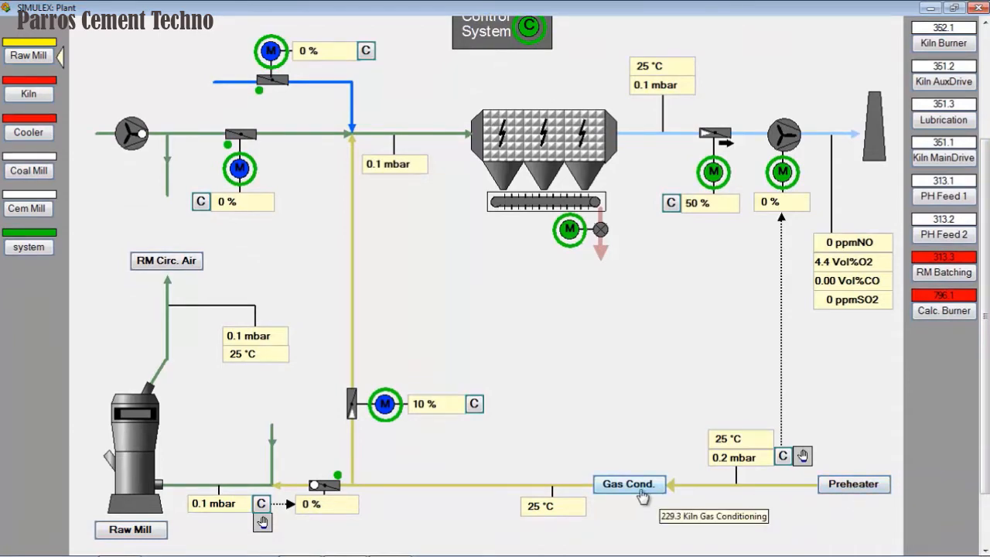
pyautogui.moveTo(340, 501)
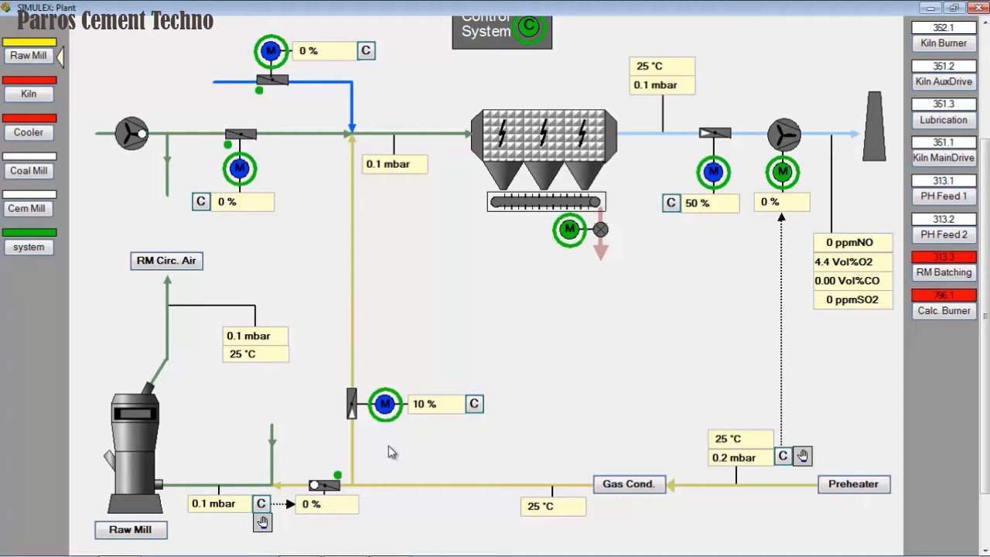
# Set positioner G229.03 to 100% and controller P229.03 to 20% fan output
pyautogui.click(384, 405)
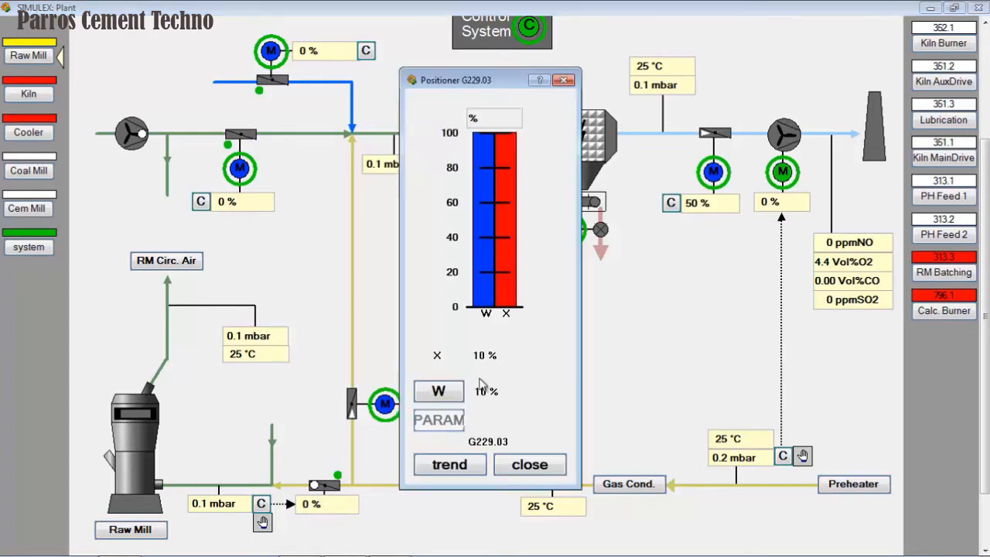
pyautogui.click(438, 391)
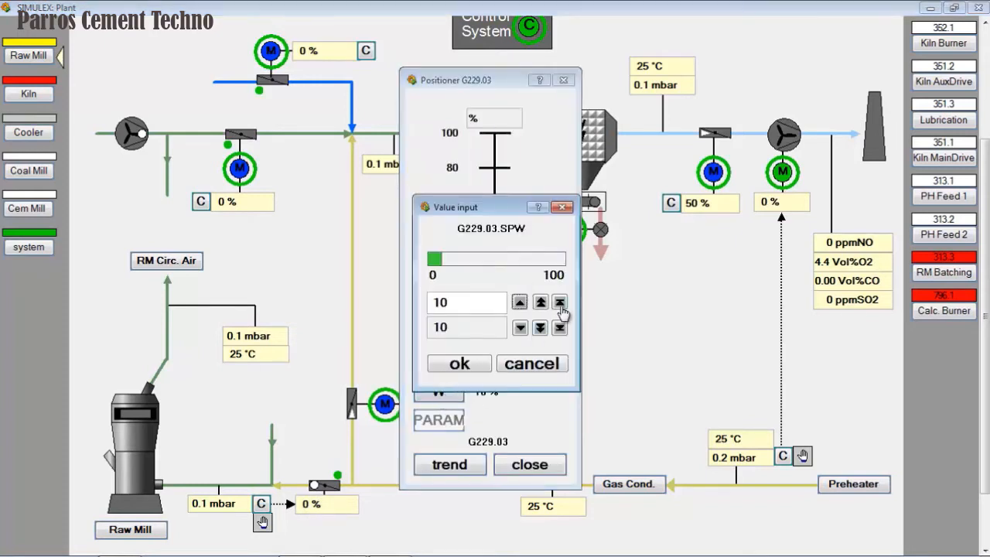
pyautogui.click(459, 363)
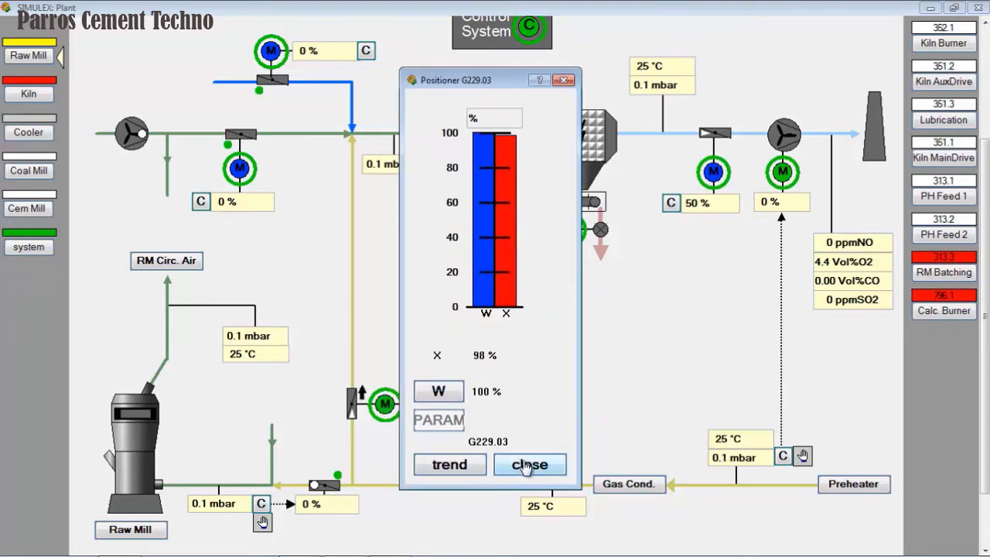
pyautogui.click(530, 464)
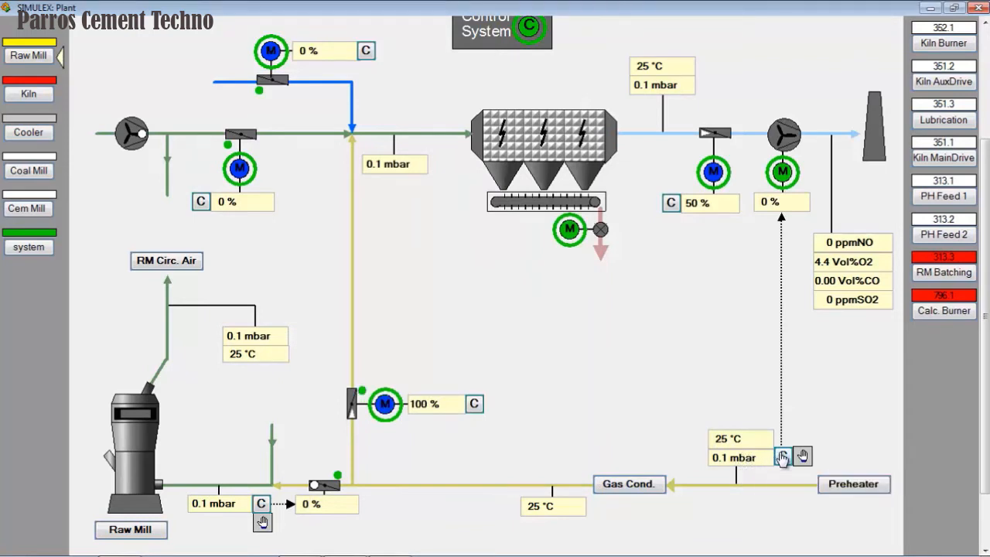
pyautogui.click(782, 456)
pyautogui.write('20')
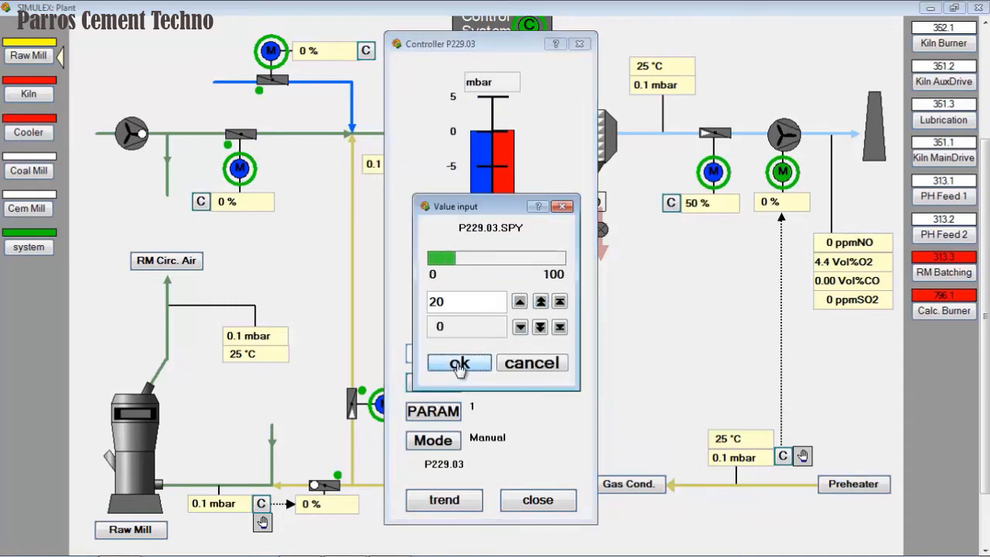
pyautogui.click(459, 363)
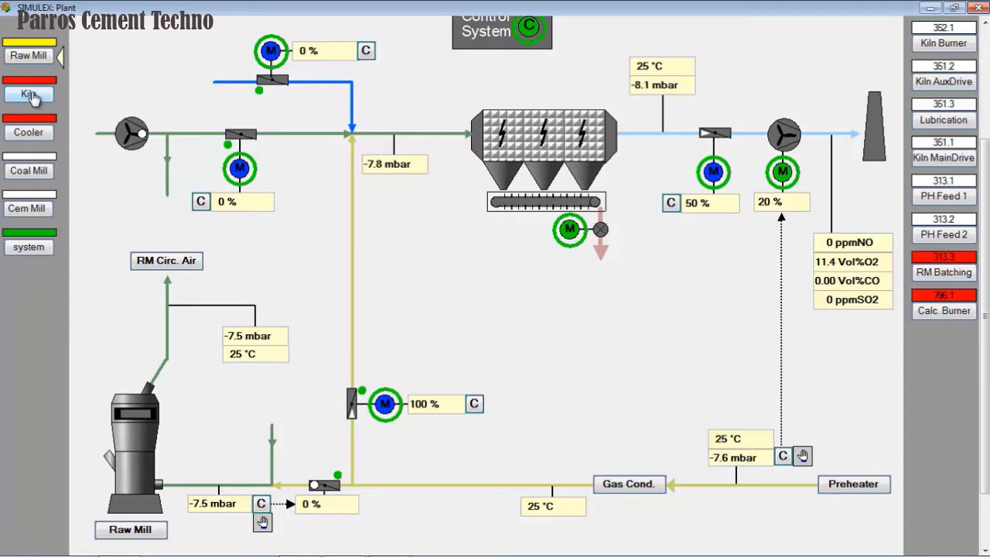
# Switch to the Kiln overview, open 331.1 Preheater and damper G335.01's positioner
pyautogui.click(29, 95)
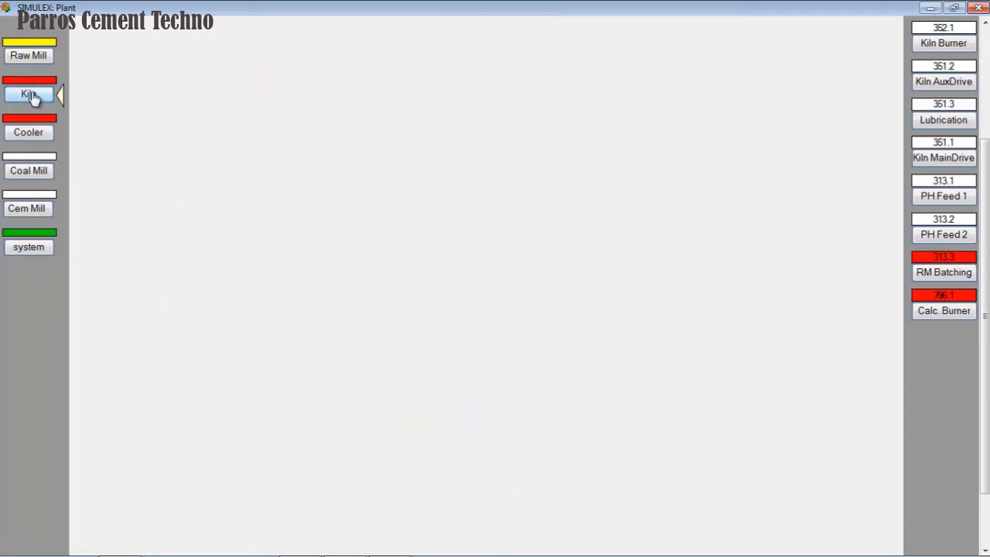
pyautogui.click(29, 94)
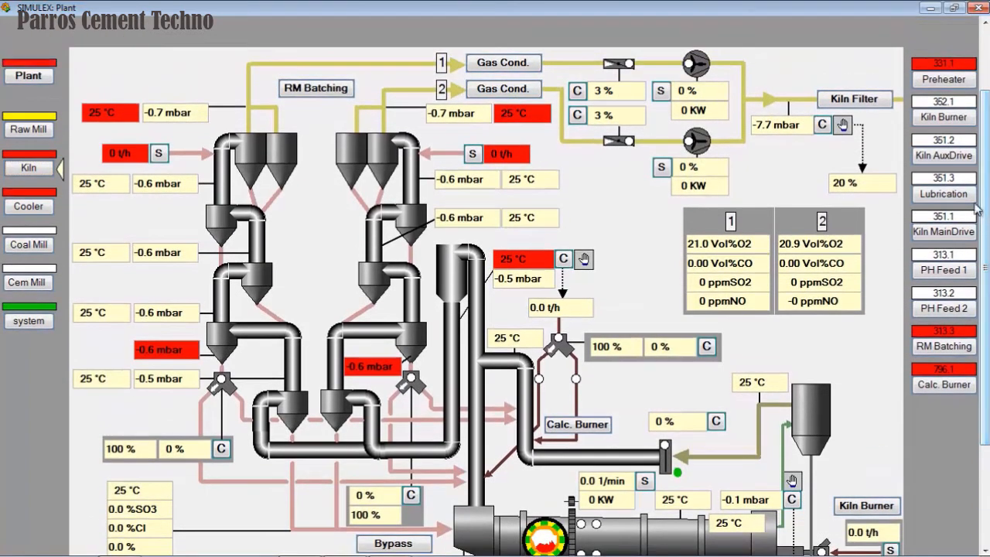
pyautogui.click(946, 80)
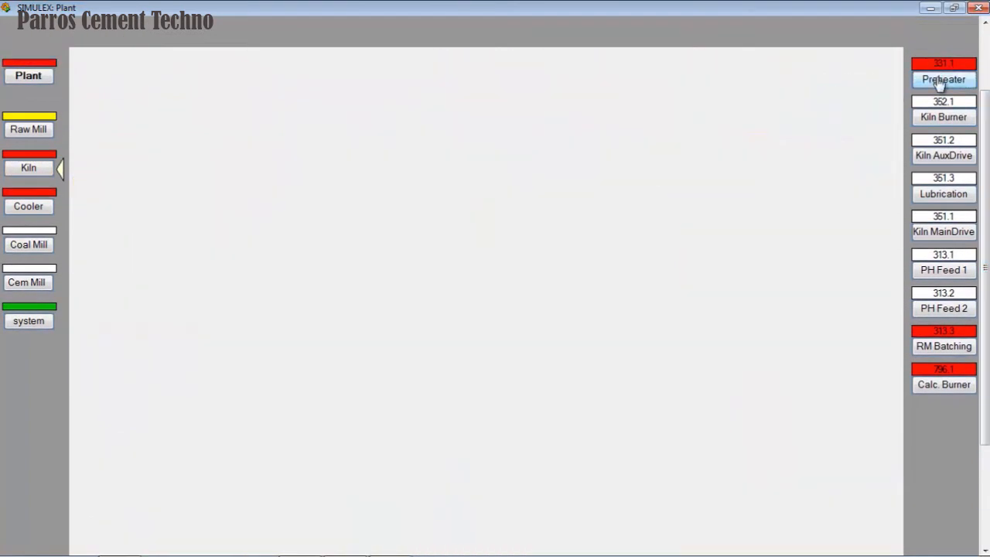
pyautogui.click(945, 77)
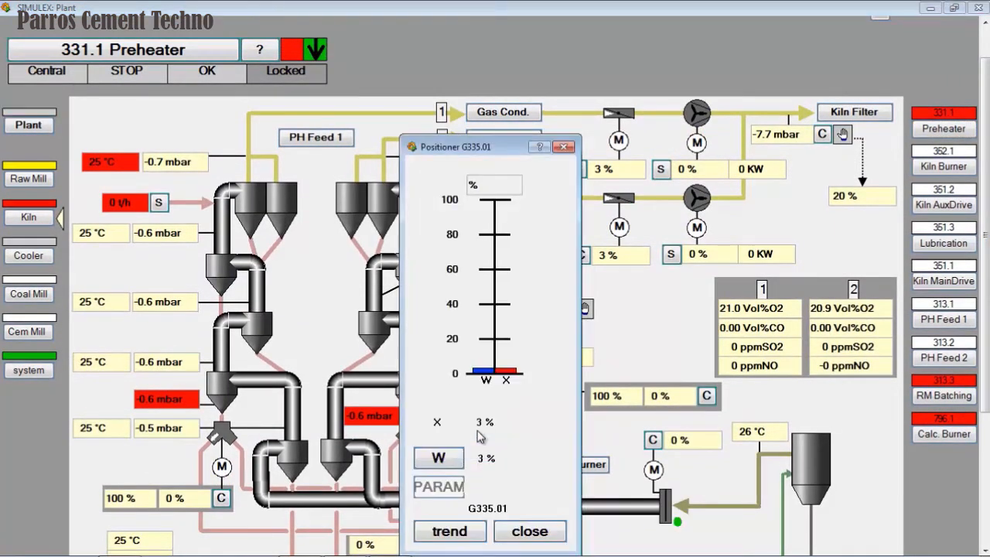
# Set dampers G331.01 and G335.01 to a 20% setpoint
pyautogui.click(530, 531)
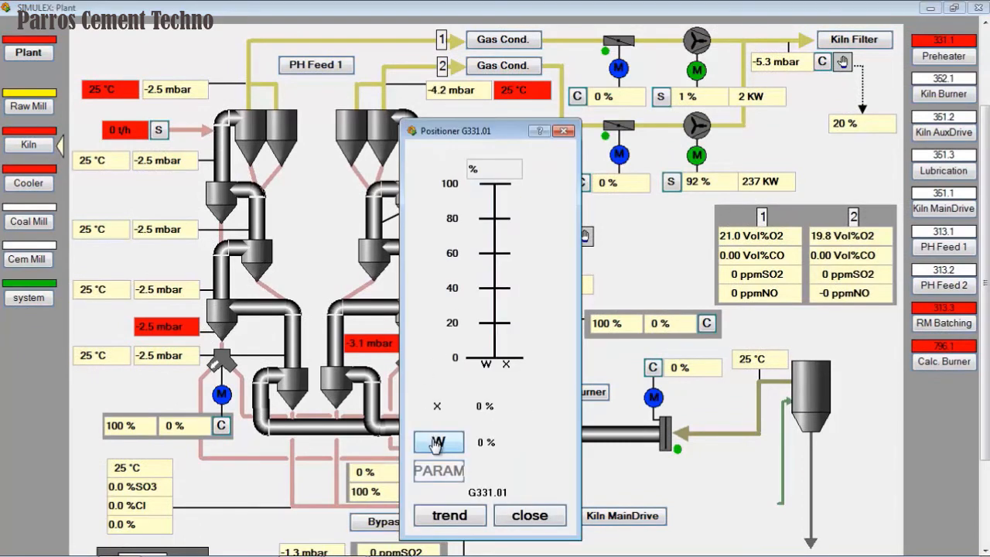
pyautogui.click(441, 441)
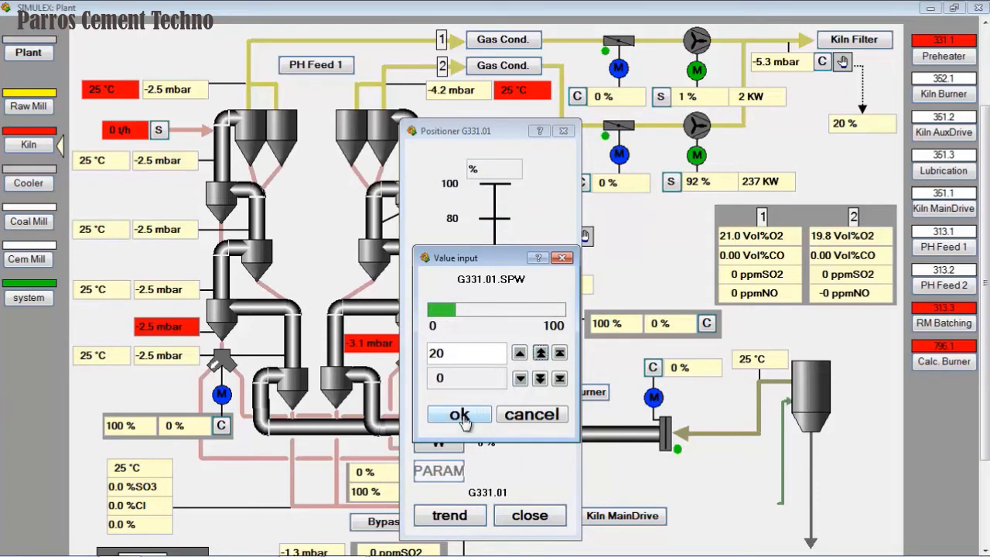
pyautogui.click(459, 414)
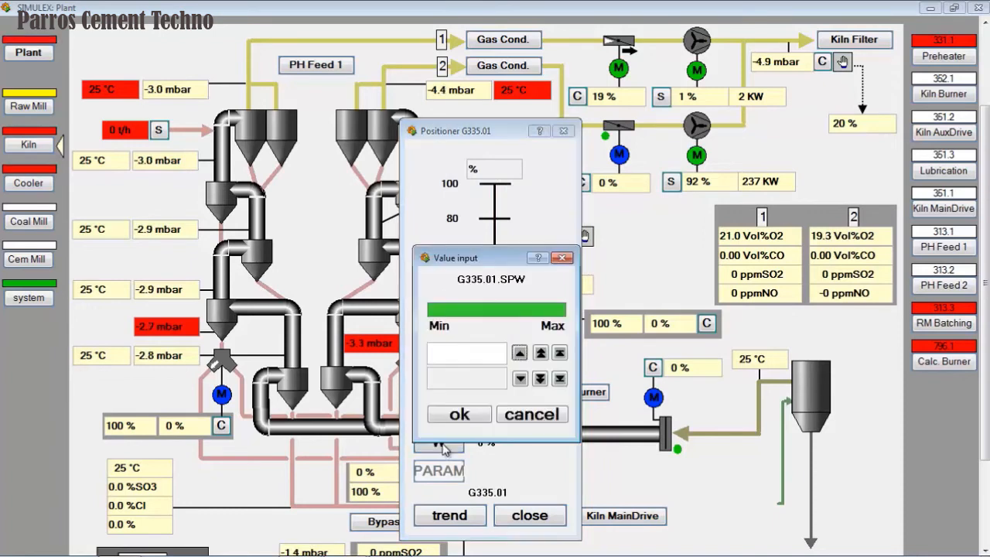
pyautogui.click(540, 353)
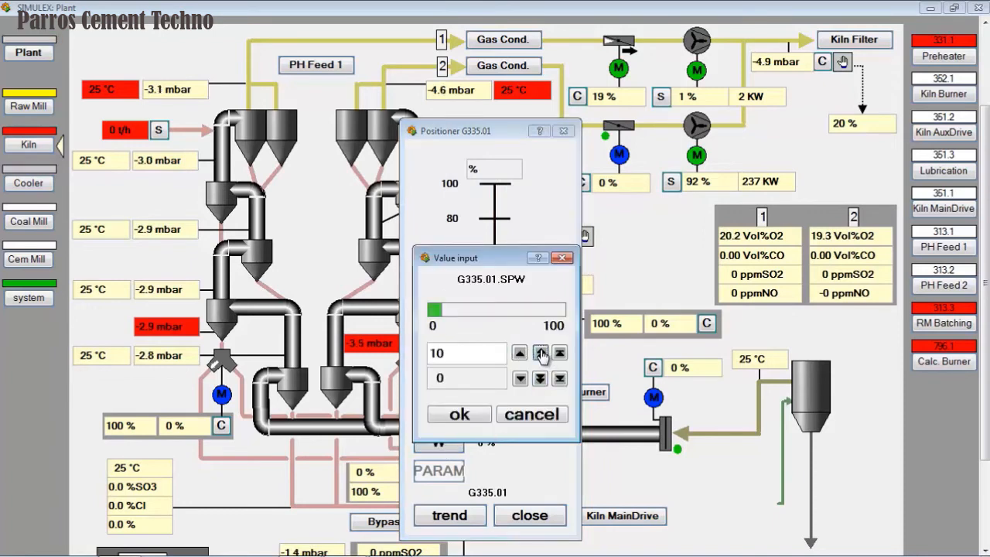
pyautogui.click(459, 414)
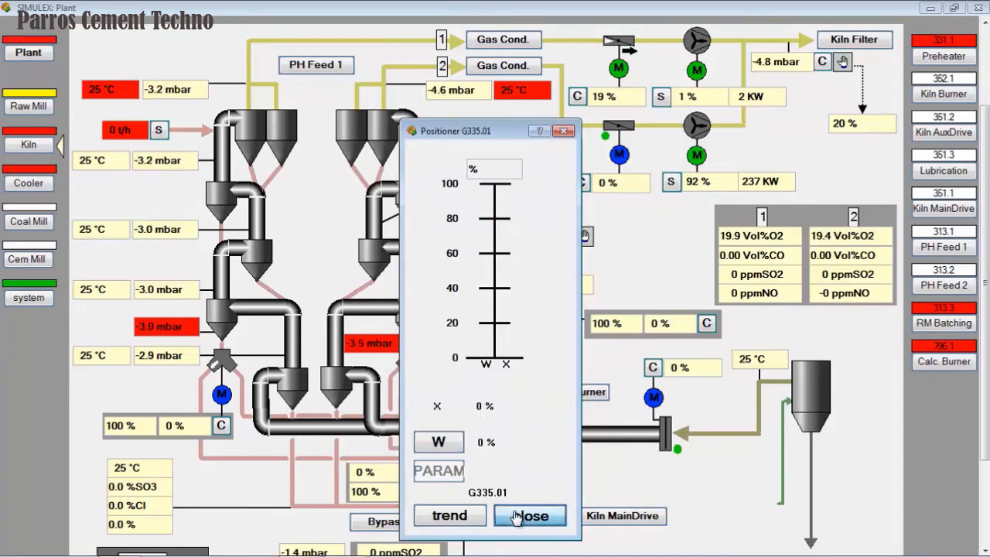
pyautogui.click(530, 516)
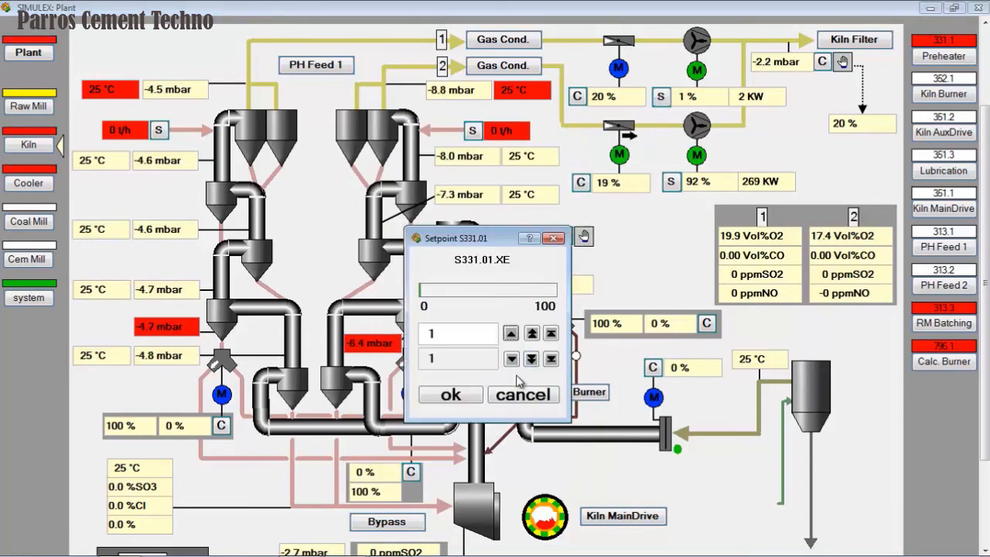
# Raise fan setpoints S331.01 and S335.01 to 5% speed
pyautogui.click(509, 334)
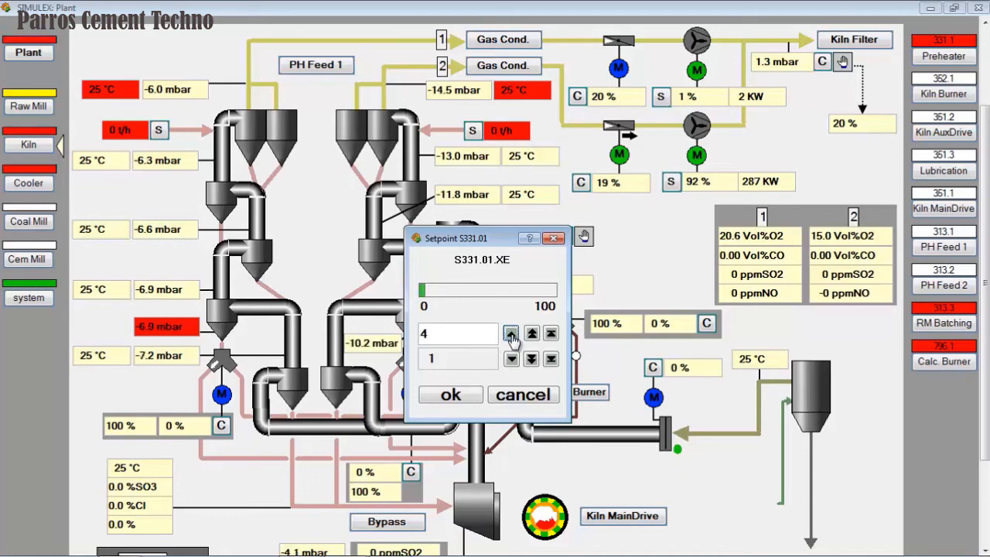
pyautogui.click(508, 333)
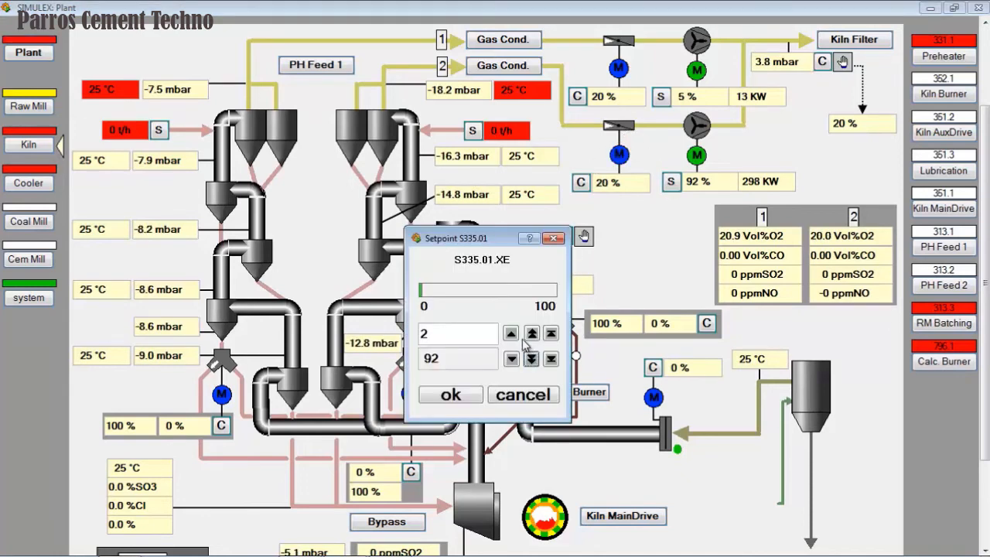
pyautogui.click(510, 333)
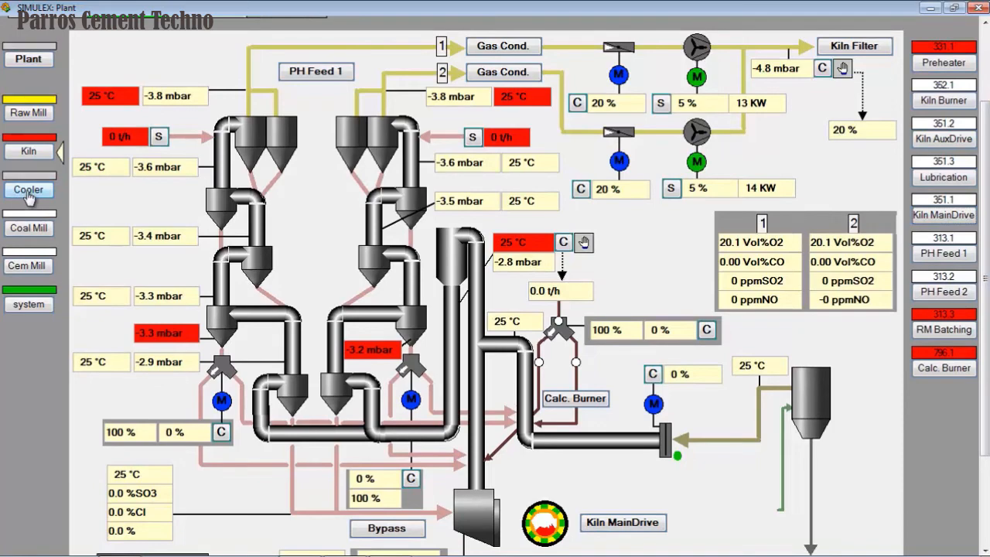
# Show the Cooler screen, acknowledge the 355.2 hydraulics alarm, and go to Clinker Trsp
pyautogui.click(29, 189)
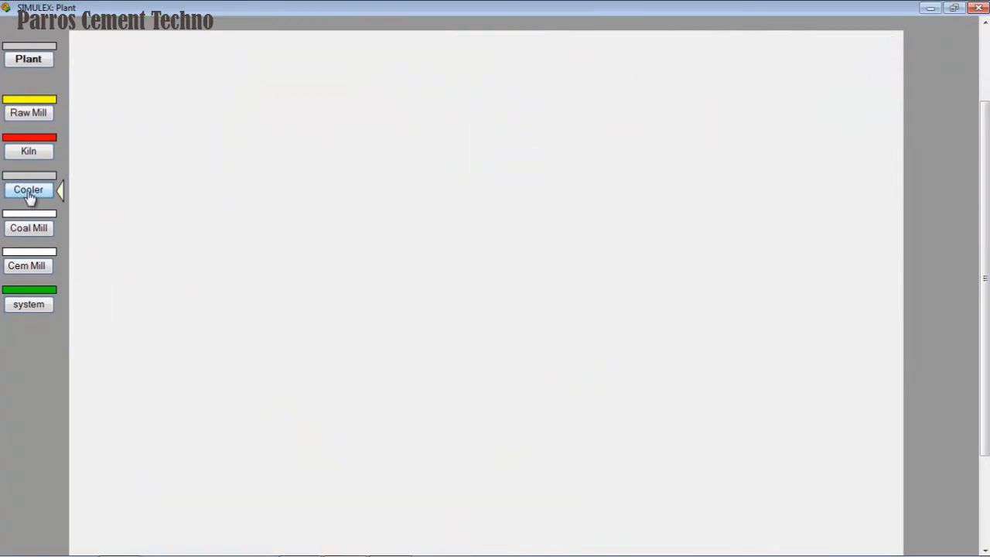
pyautogui.click(29, 190)
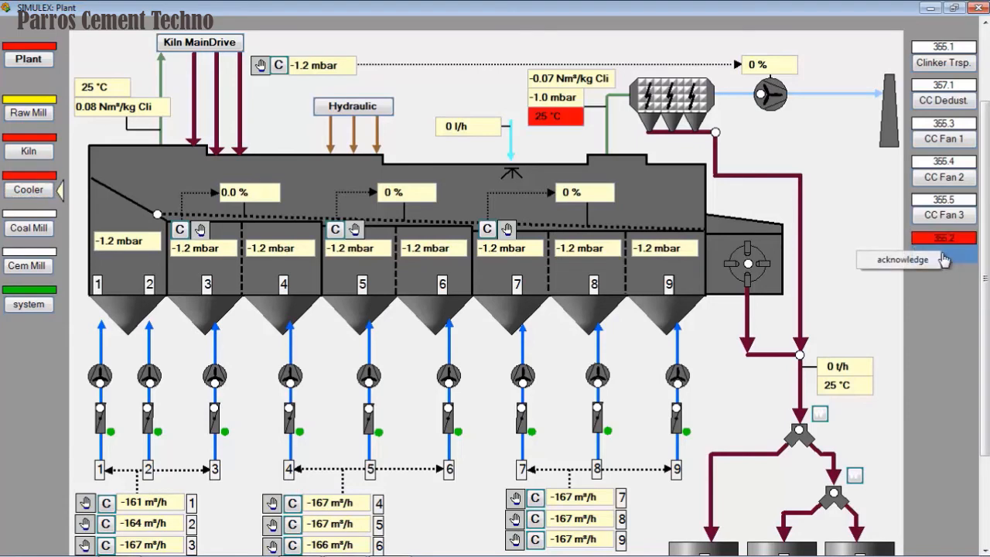
pyautogui.click(903, 260)
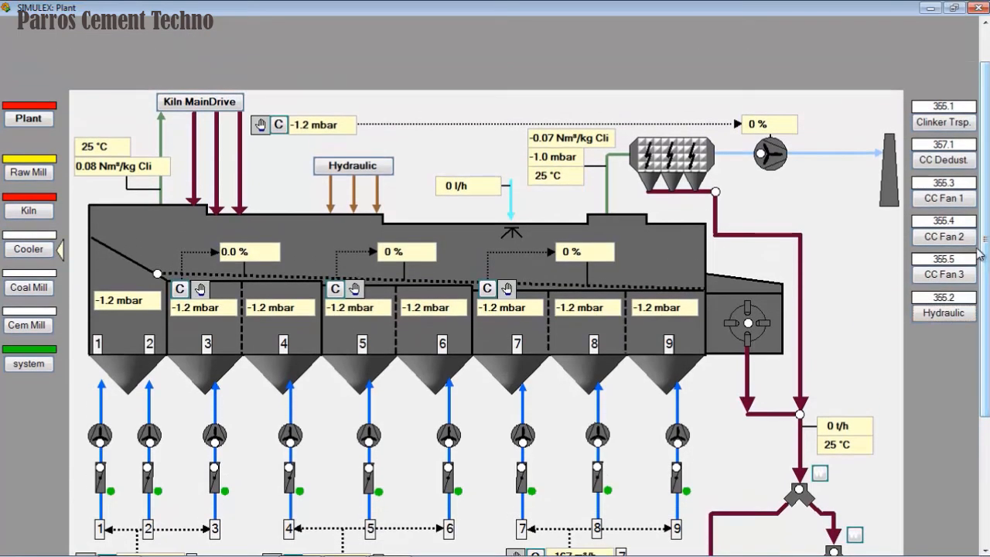
pyautogui.click(946, 123)
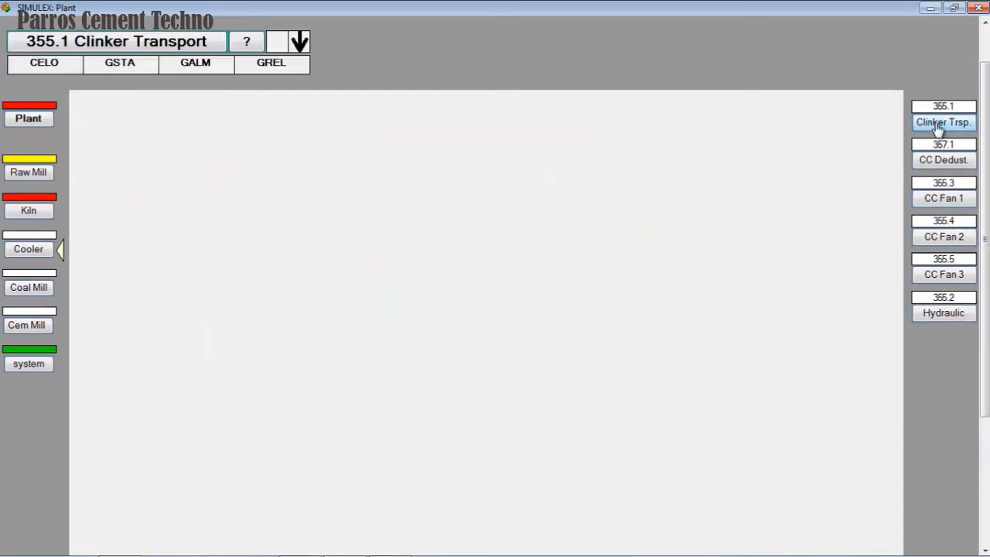
# Start the 355.1 Clinker Transport and CC Dedust. groups from their group titles
pyautogui.click(947, 122)
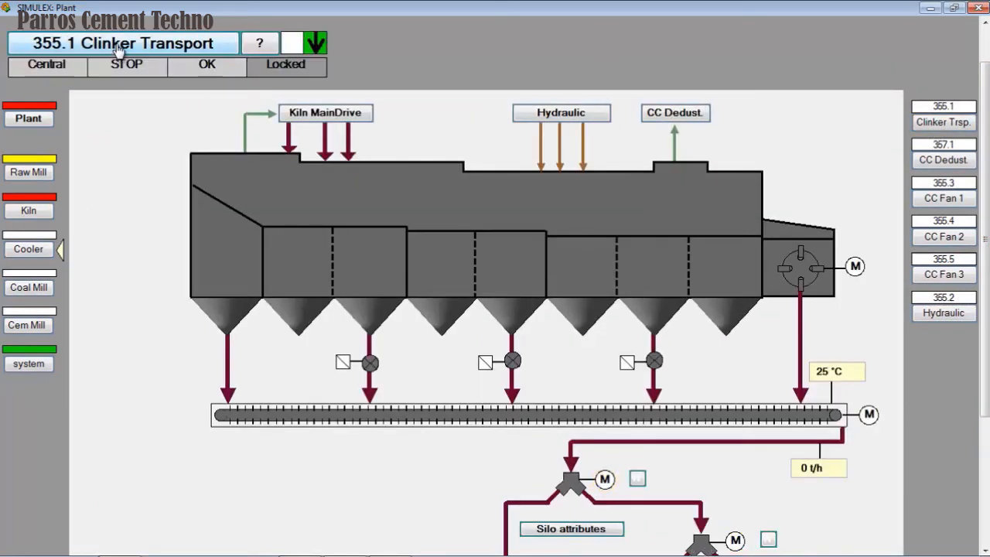
pyautogui.click(120, 43)
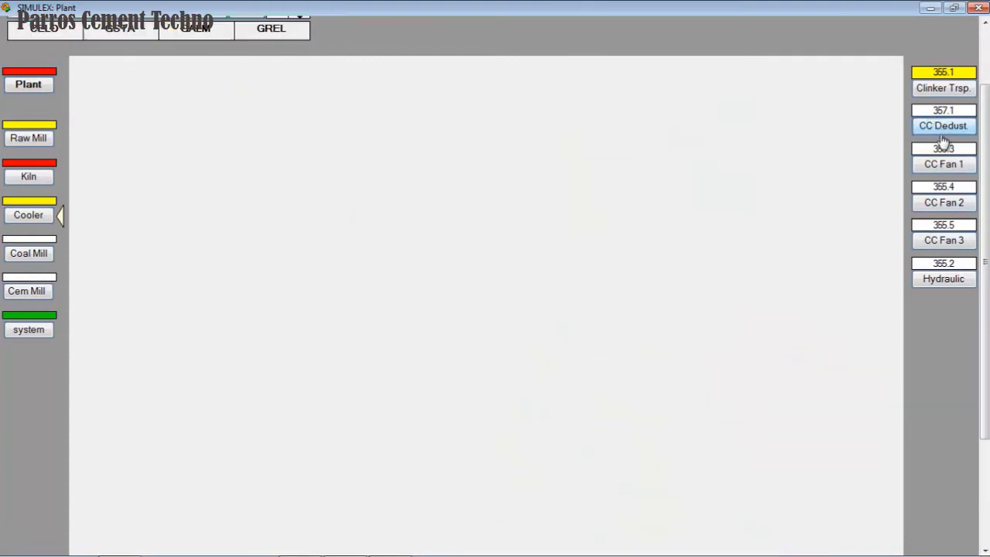
pyautogui.click(944, 124)
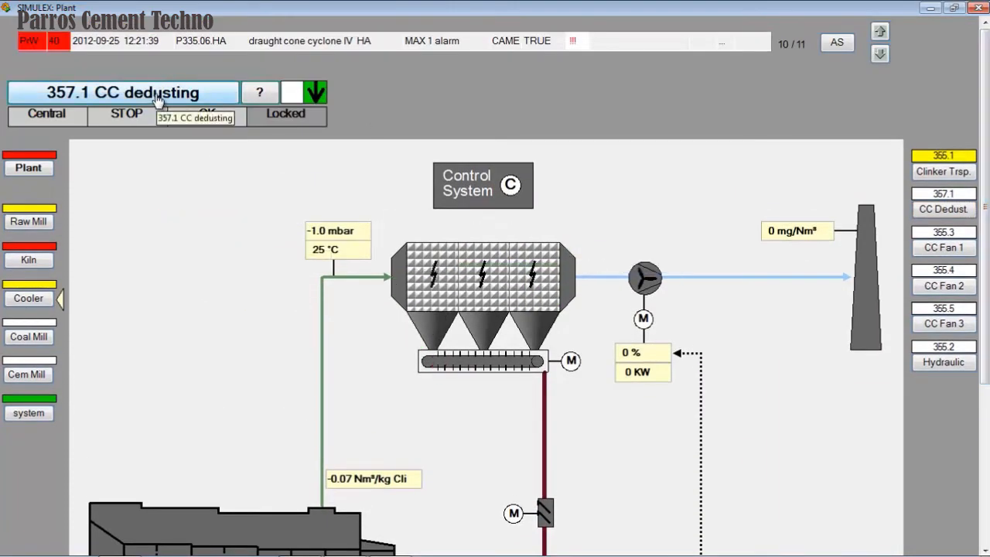
pyautogui.click(124, 92)
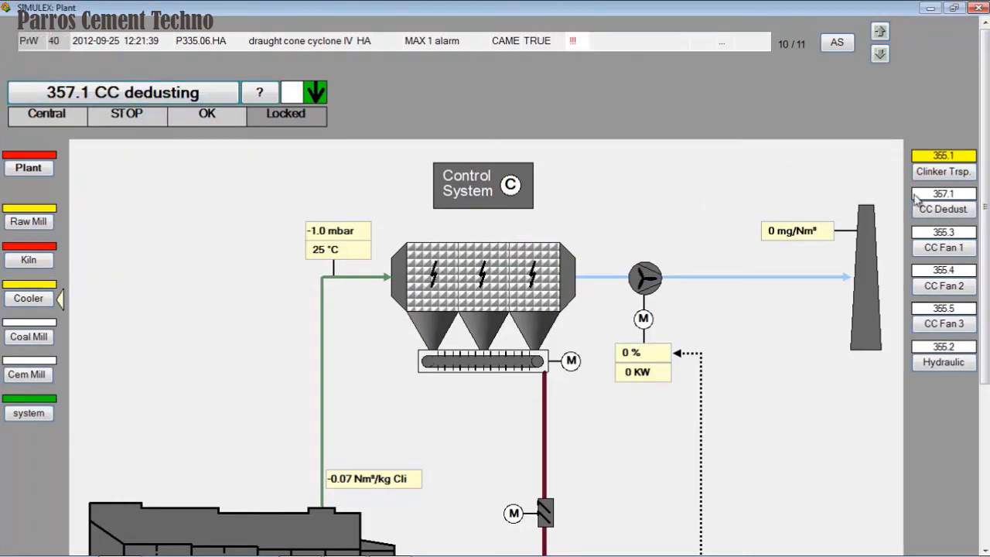
pyautogui.scroll(-3)
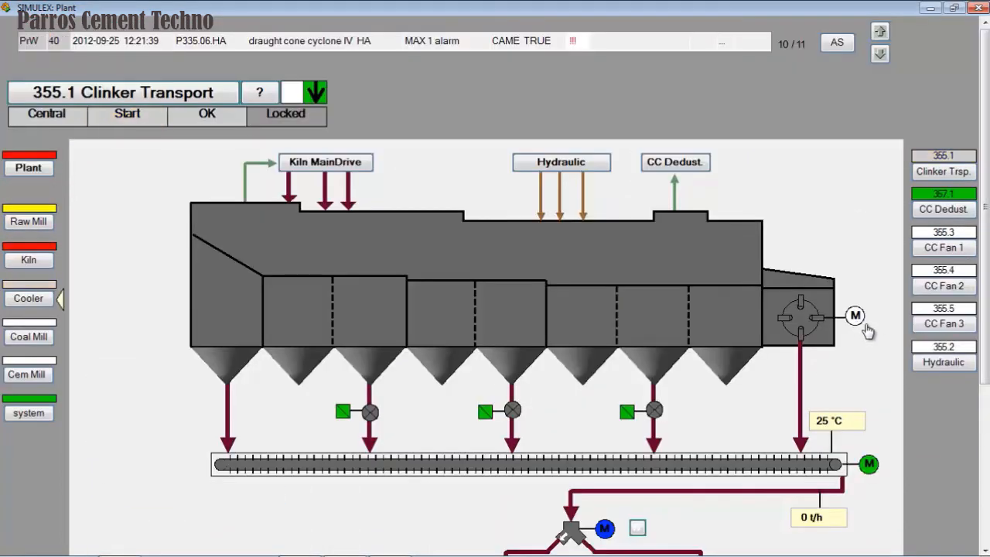
pyautogui.click(126, 116)
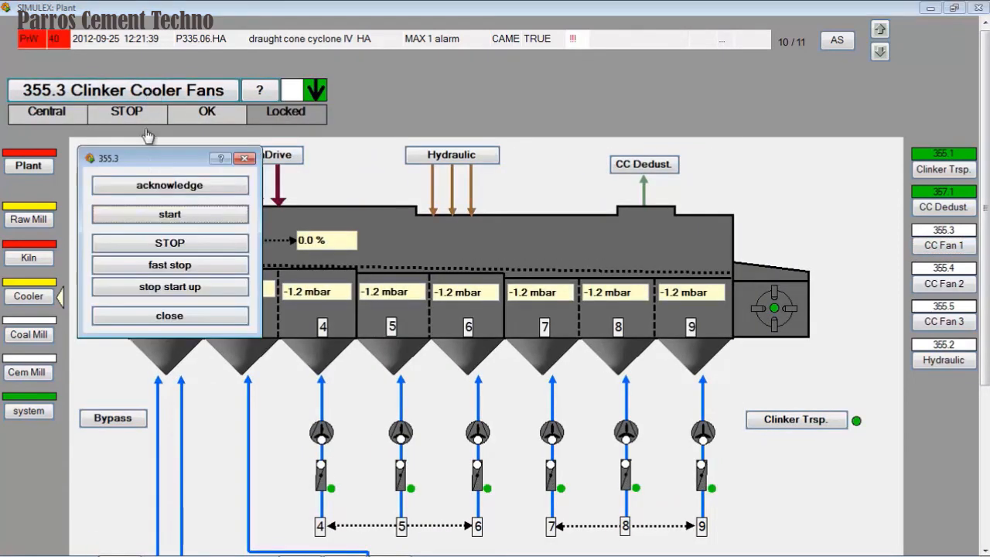
# Start the CC Fan 1 group and set chamber fans F355.02 and F355.03 to 10%
pyautogui.click(170, 315)
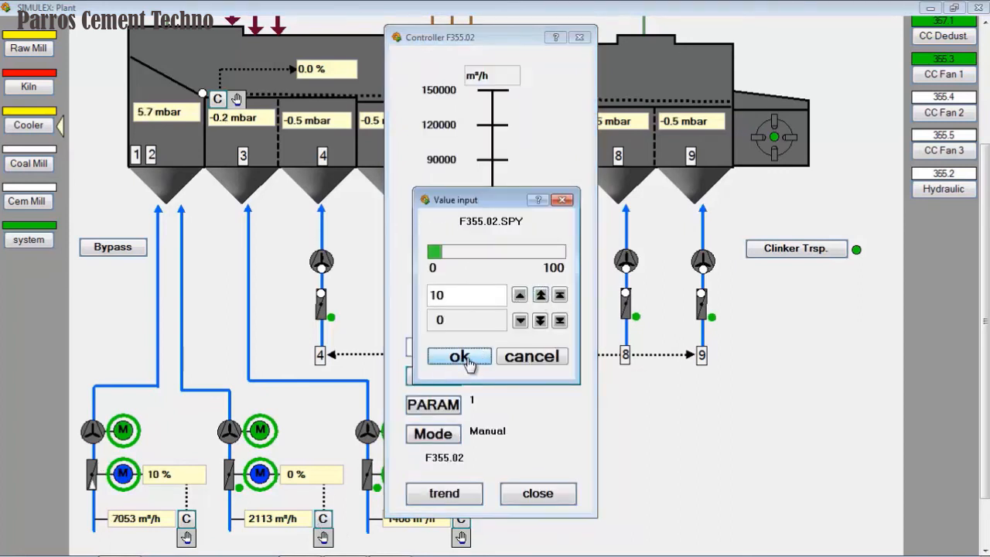
pyautogui.click(459, 356)
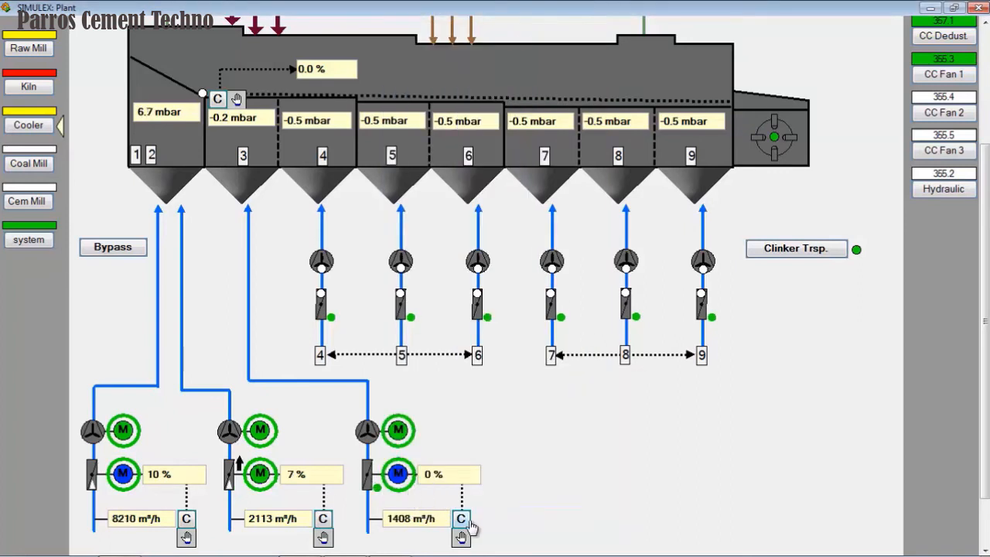
pyautogui.click(463, 519)
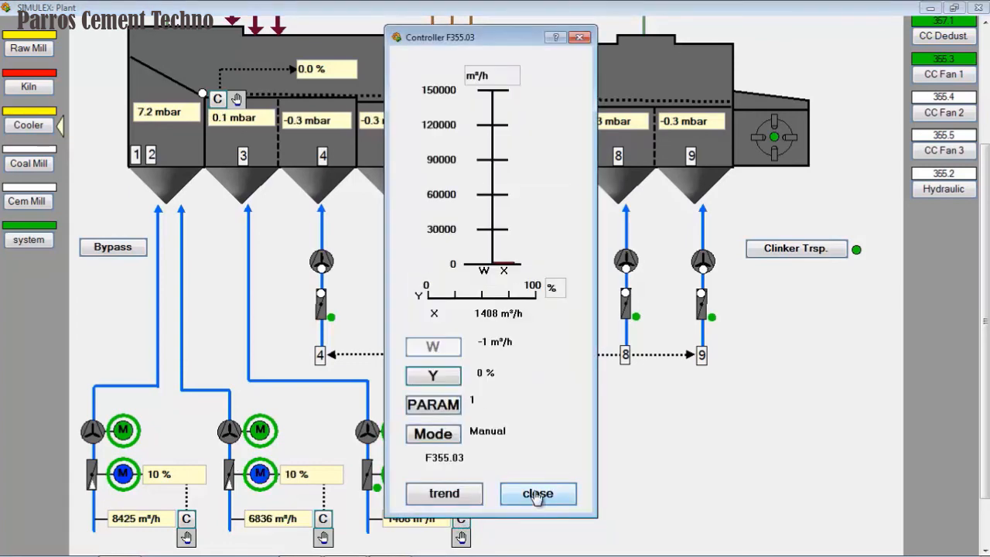
pyautogui.click(538, 493)
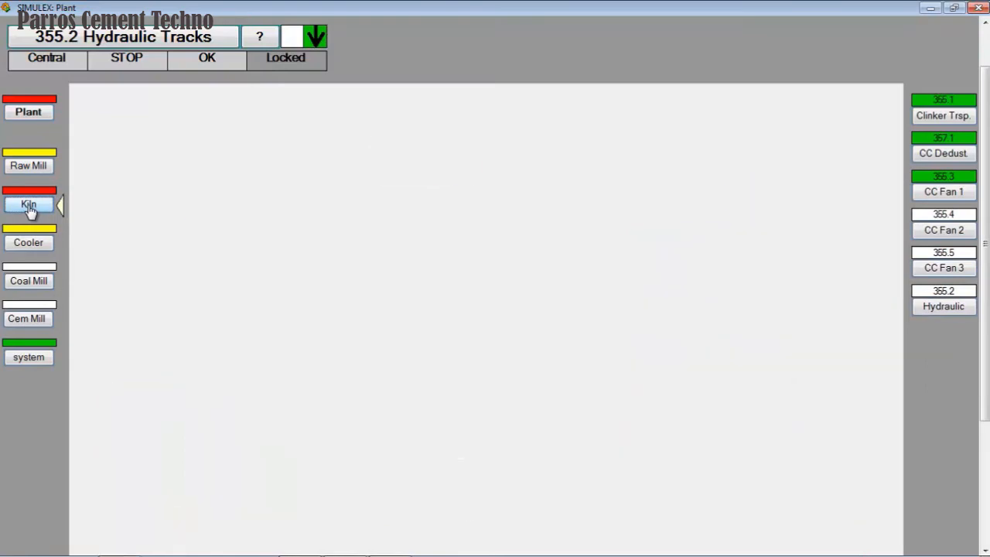
# Return to the Kiln overview and scroll down through its groups
pyautogui.click(28, 203)
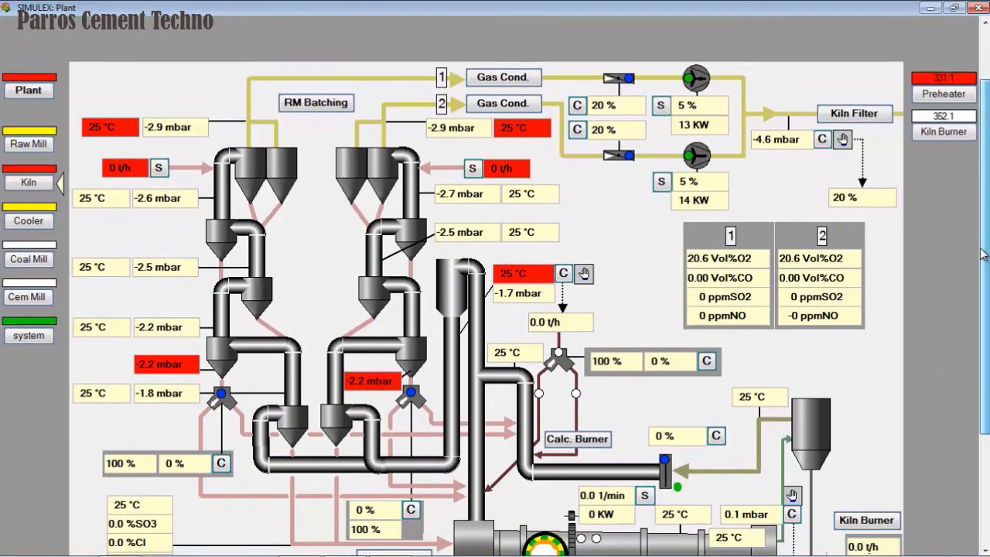
pyautogui.scroll(-3)
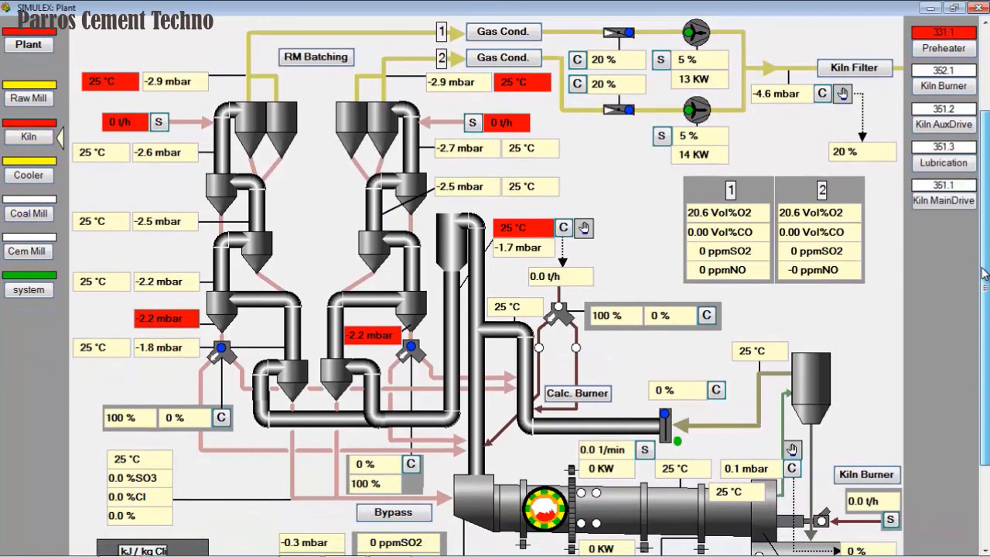